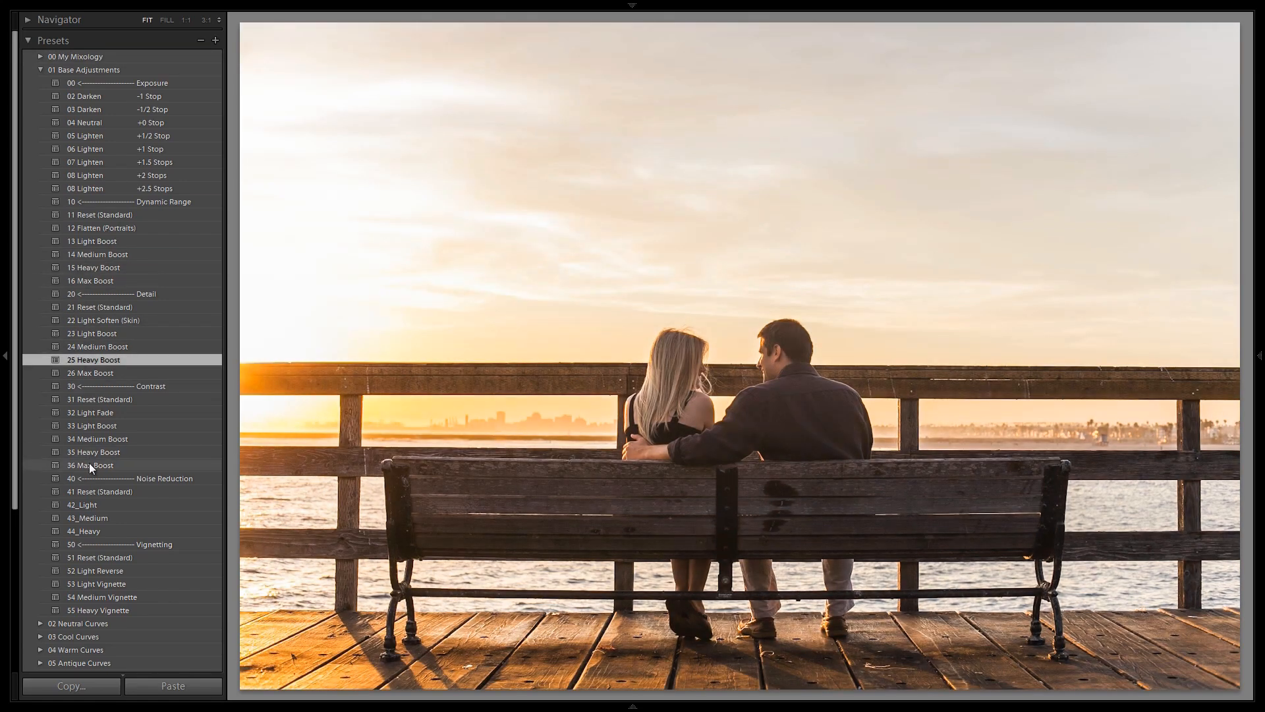
Step: Collapse the 01 Base Adjustments folder so only the preset folder list shows
click(101, 595)
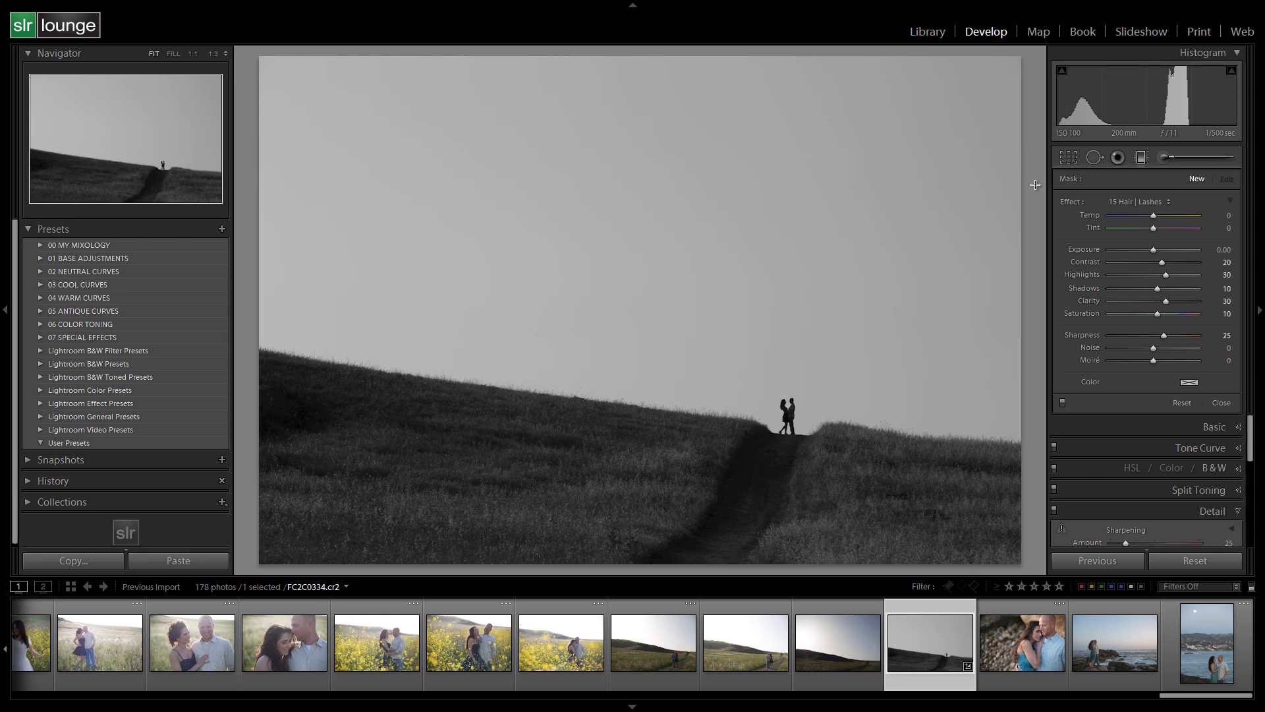
mouse_move(397, 302)
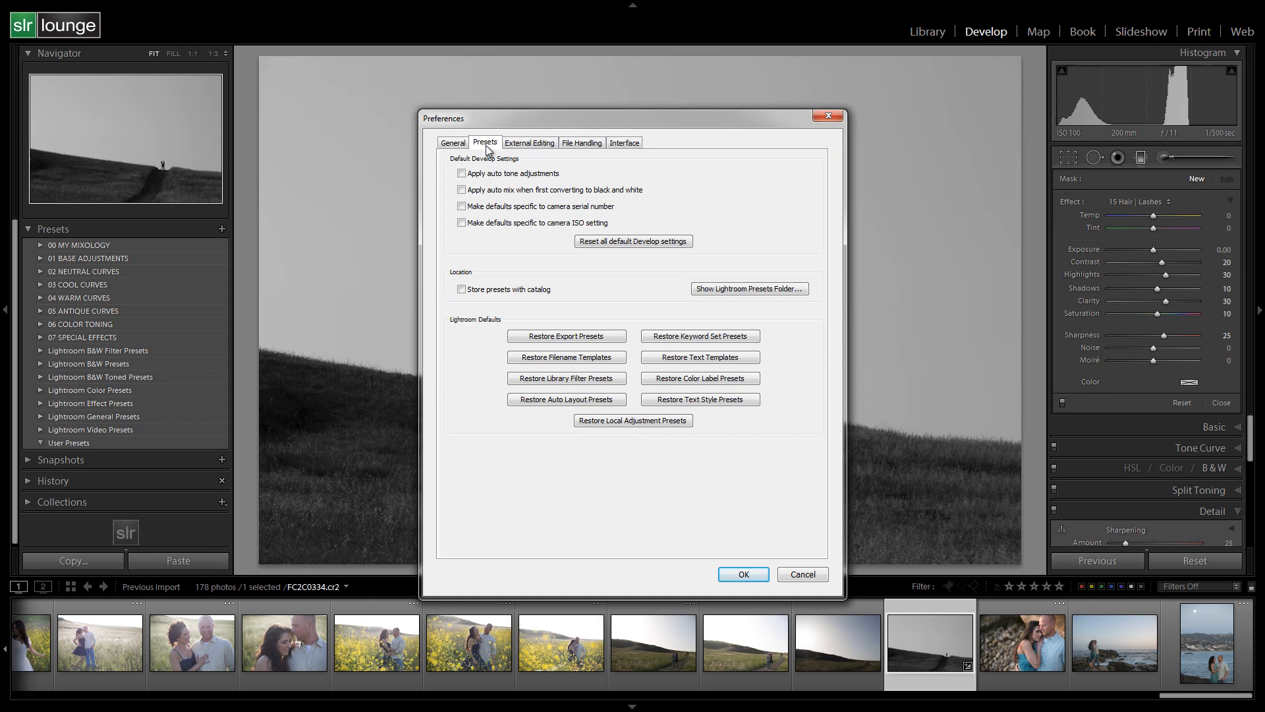
mouse_move(753, 308)
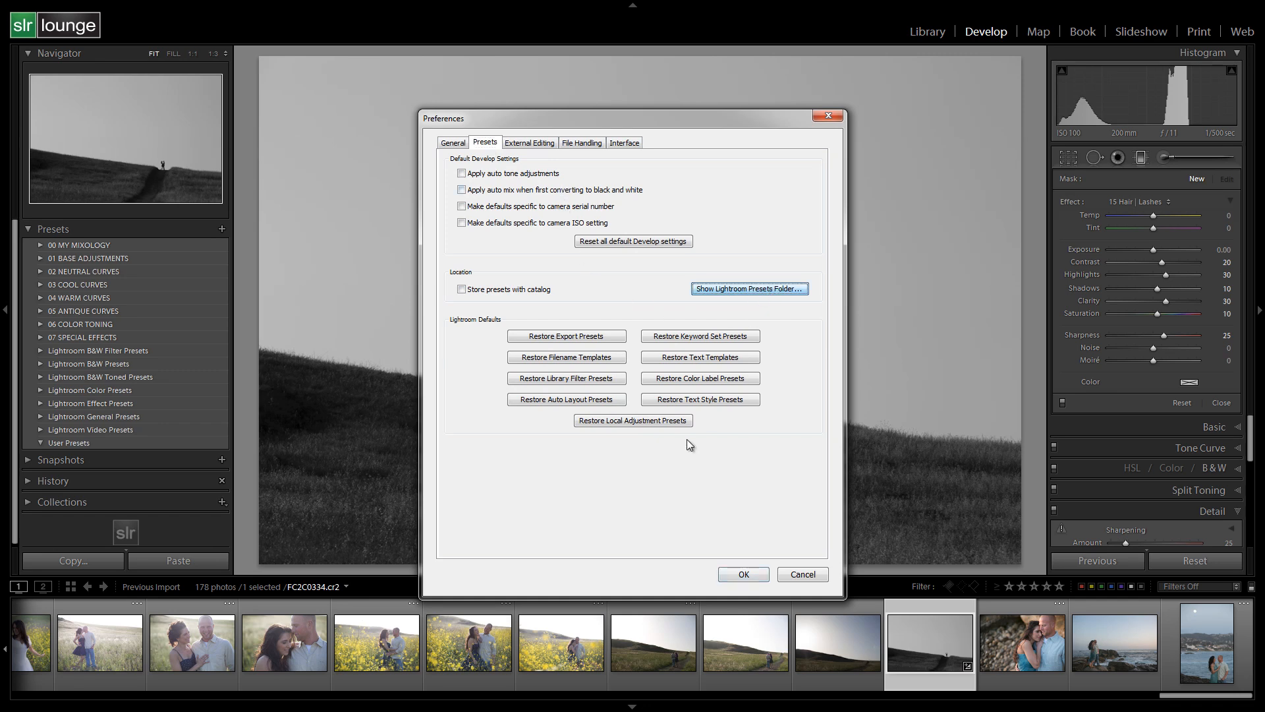
Step: Reveal Lightroom's presets folder on disk from the Presets preferences
click(748, 288)
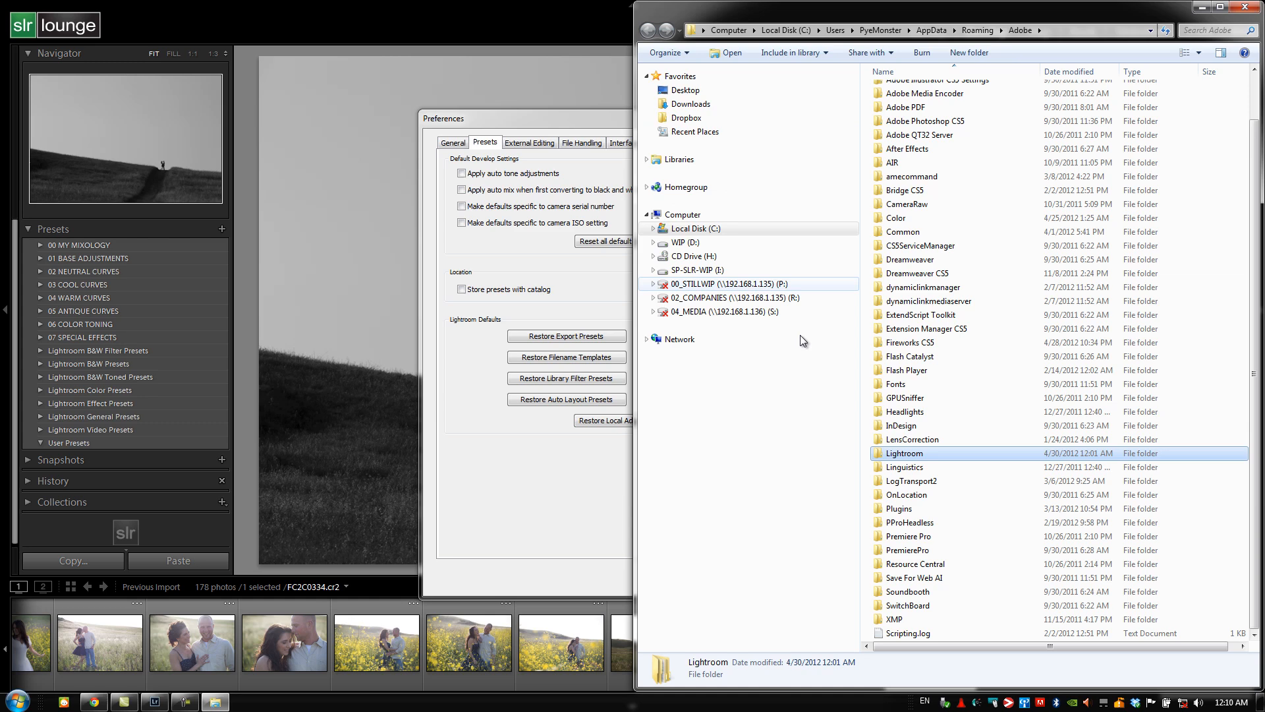
mouse_move(920, 464)
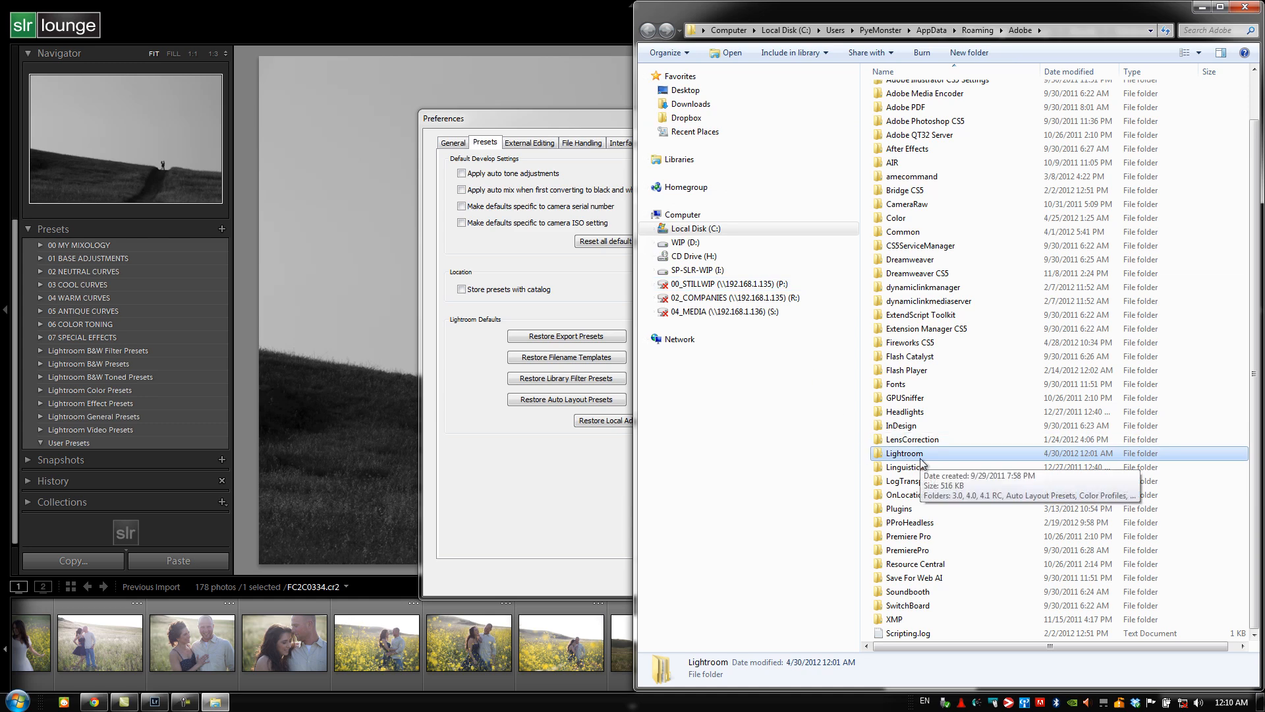
Step: Go into the Lightroom folder inside the Adobe presets location
double_click(904, 452)
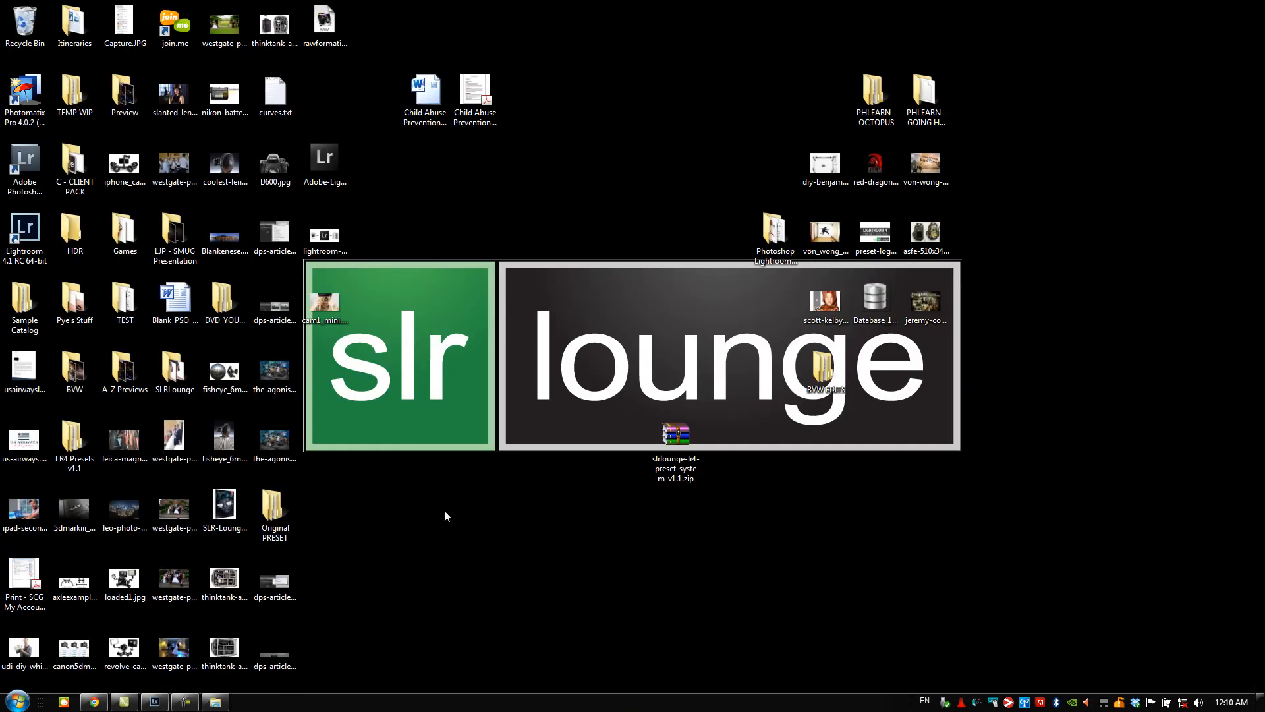
mouse_move(675, 436)
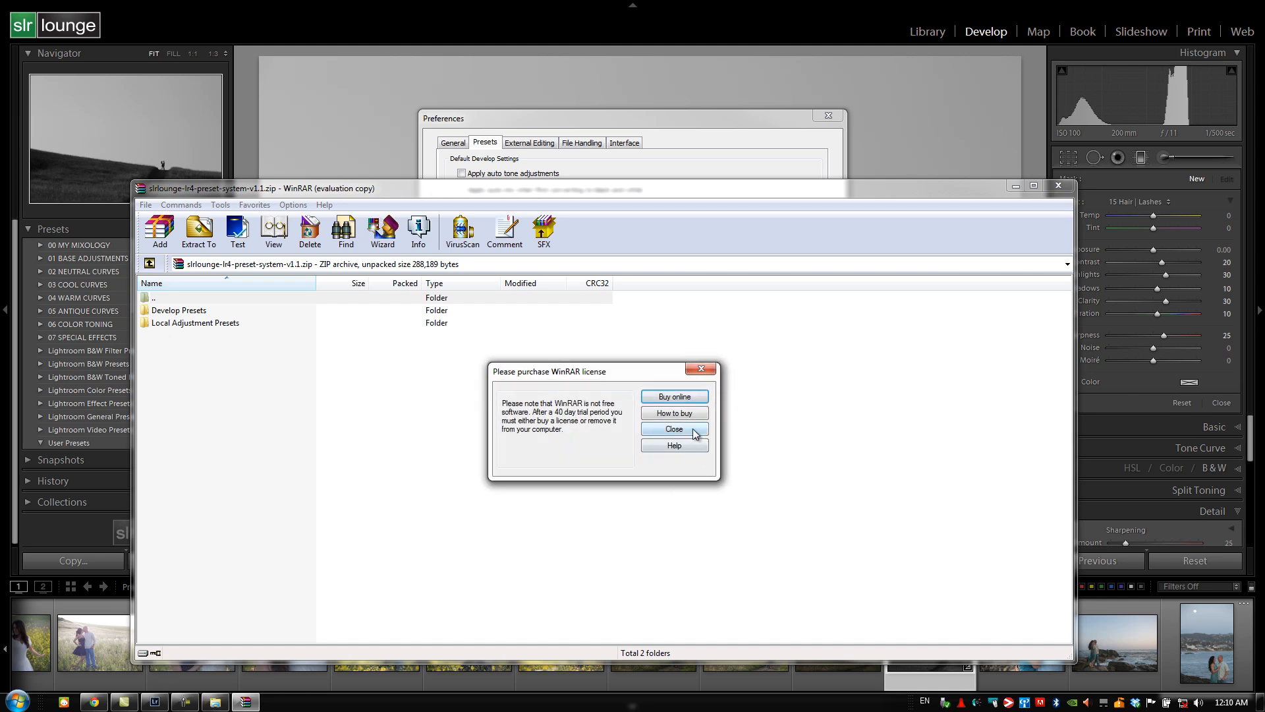
Step: Dismiss WinRAR's license reminders for the opened preset archive
click(673, 428)
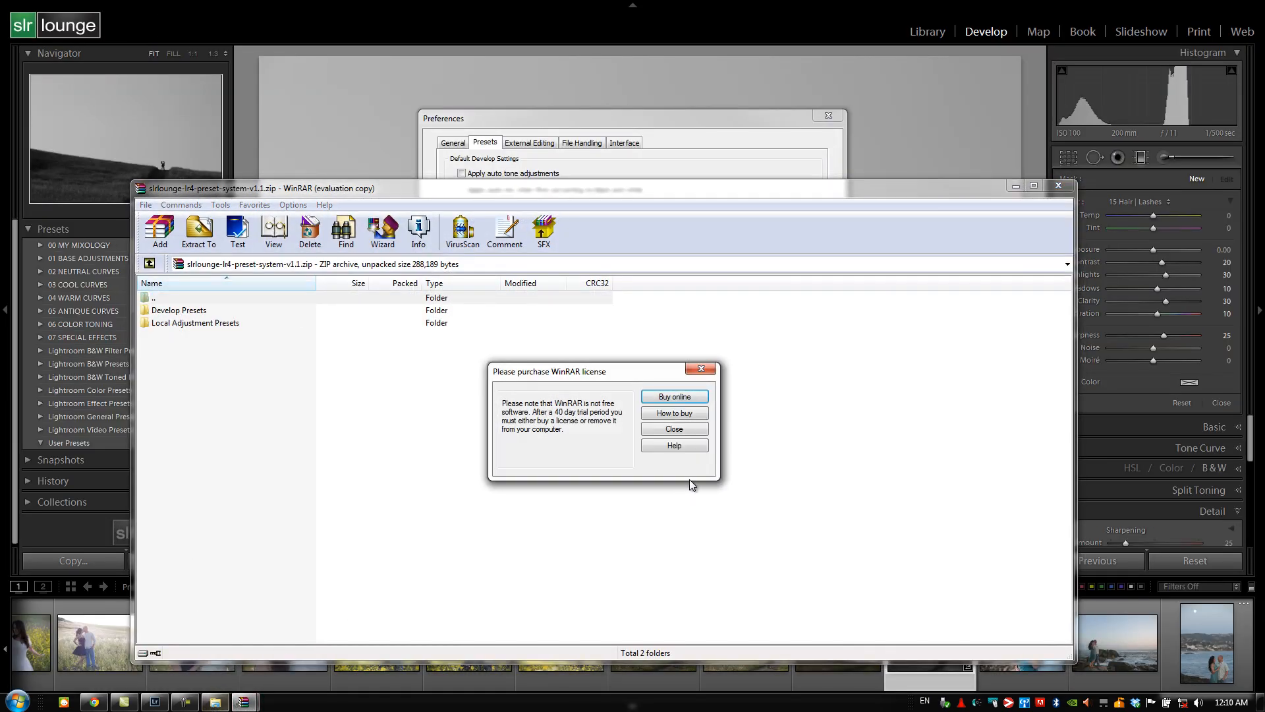
click(673, 428)
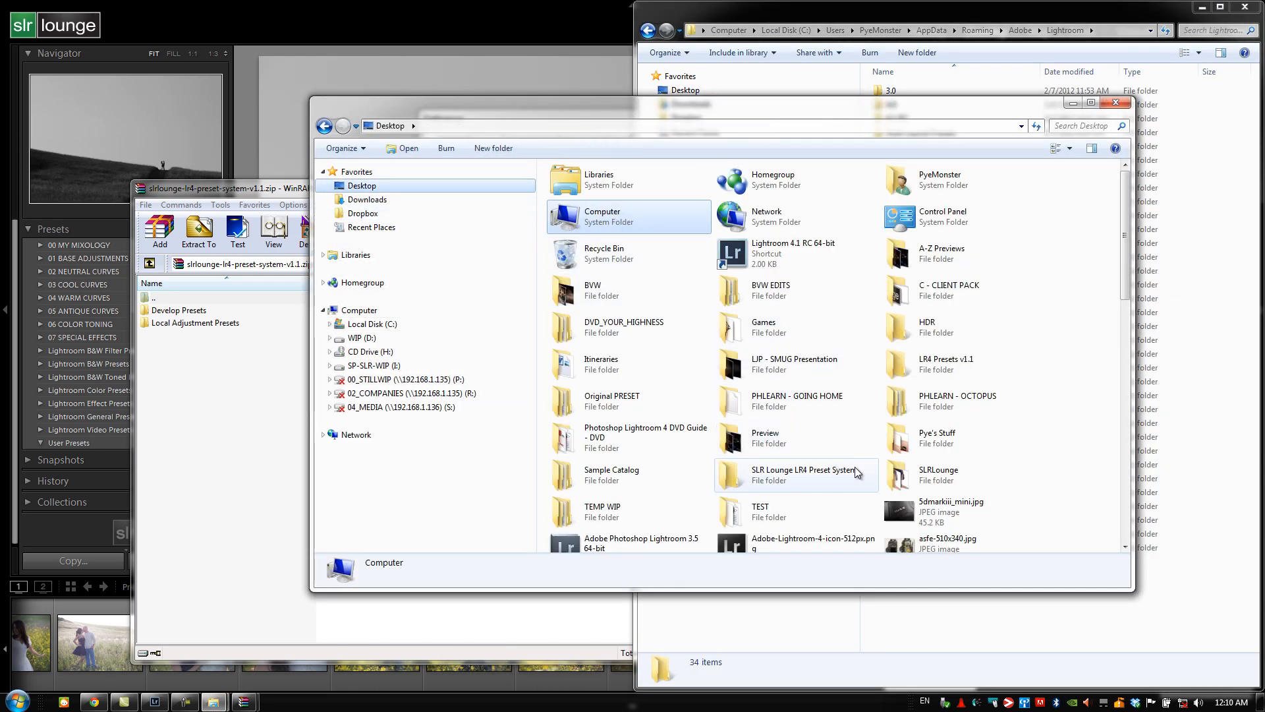
Step: Open the extracted SLR Lounge LR4 Preset System folder beside the Lightroom folder
double_click(805, 475)
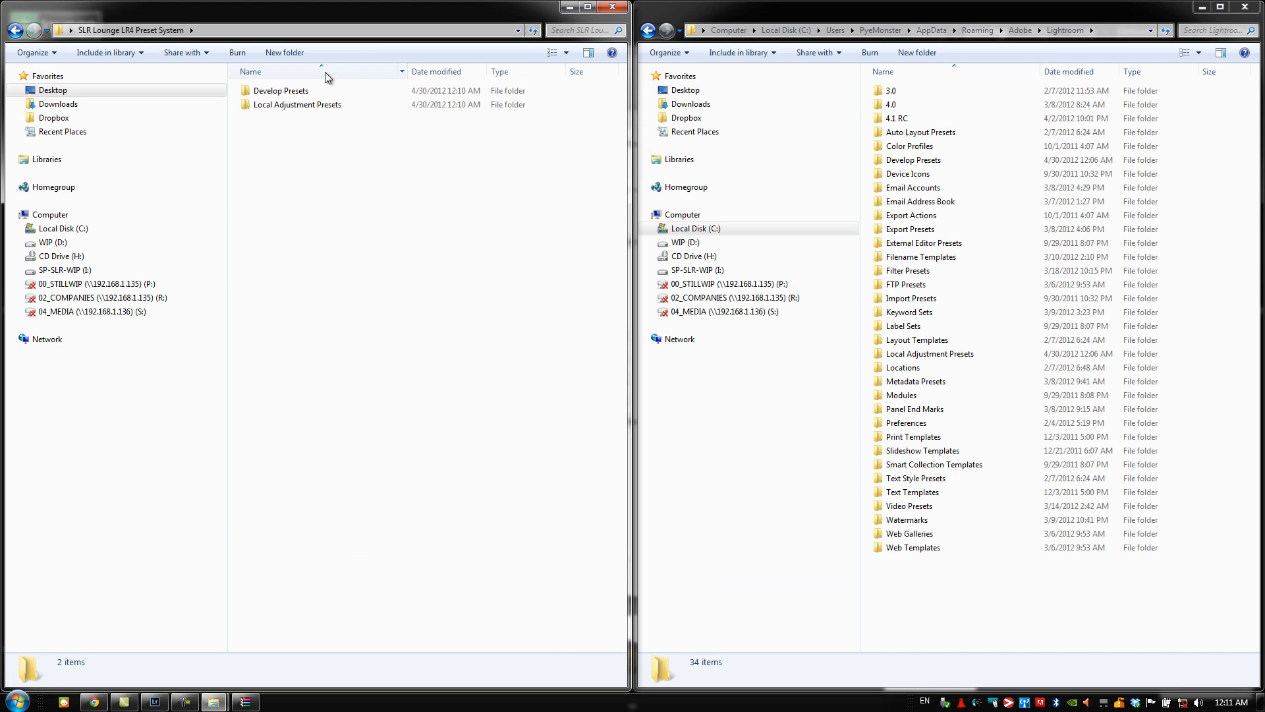
click(892, 104)
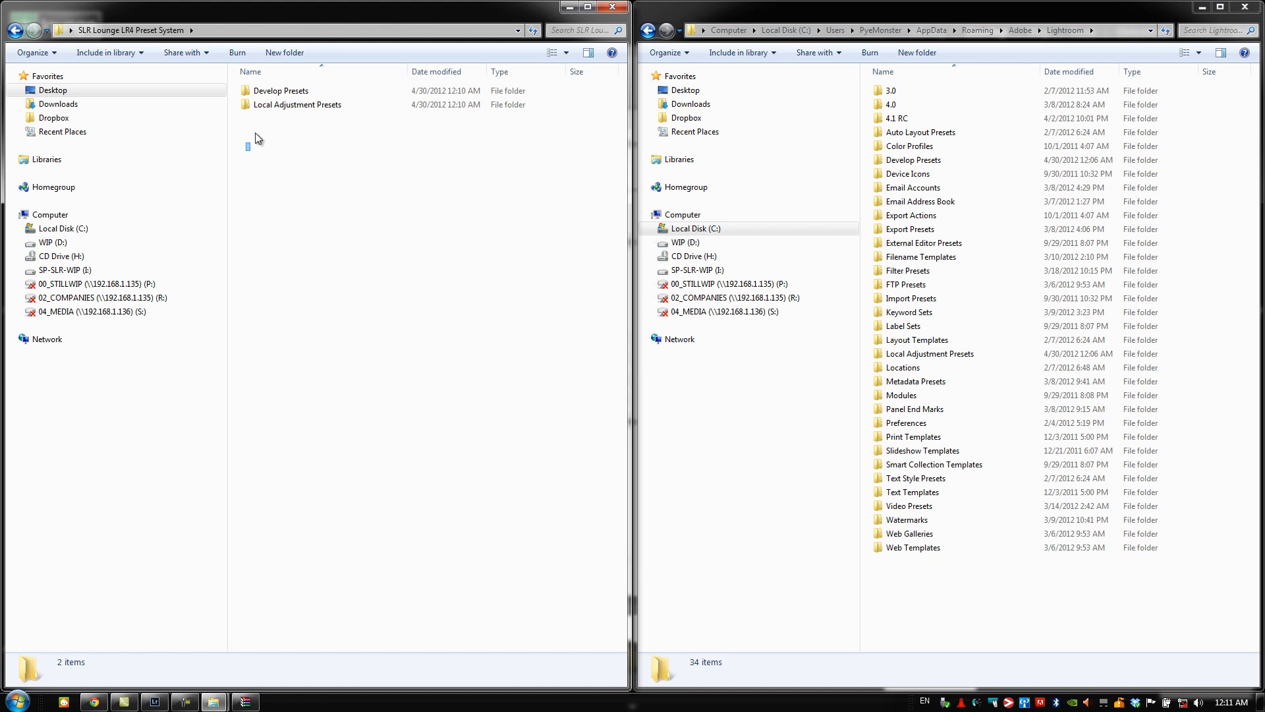
key(ctrl+a)
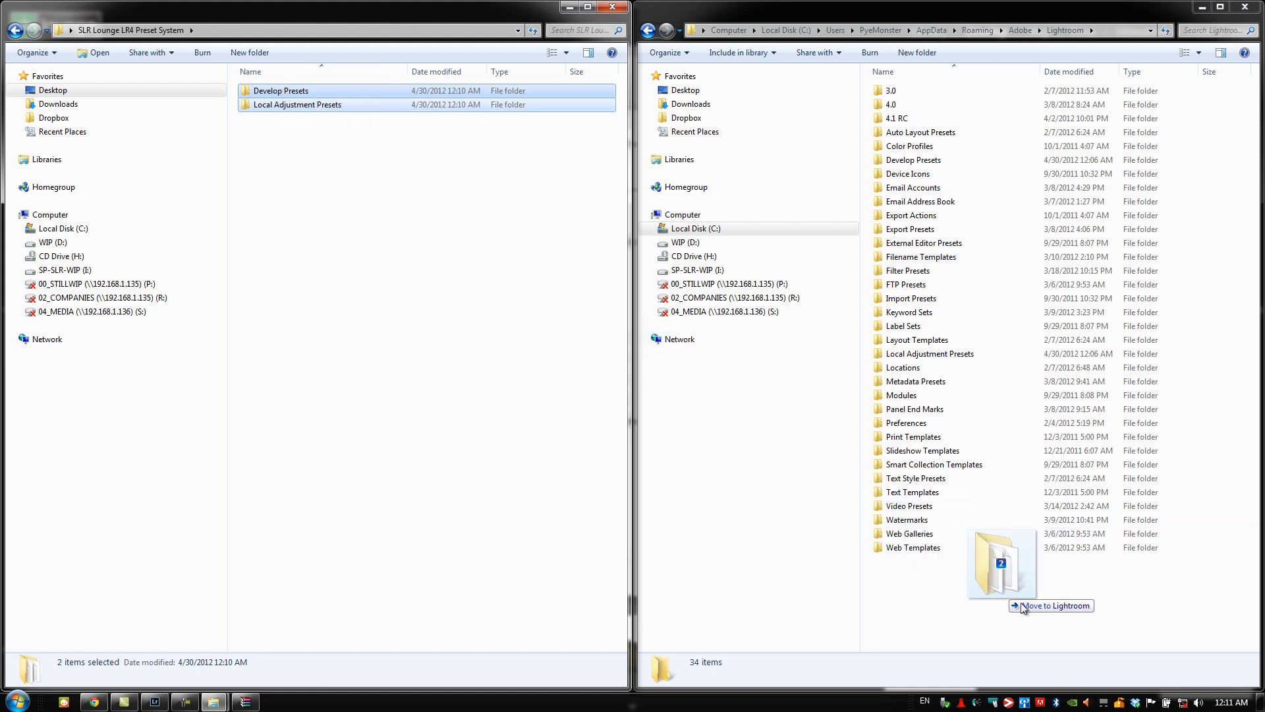
drag(1000, 561, 915, 392)
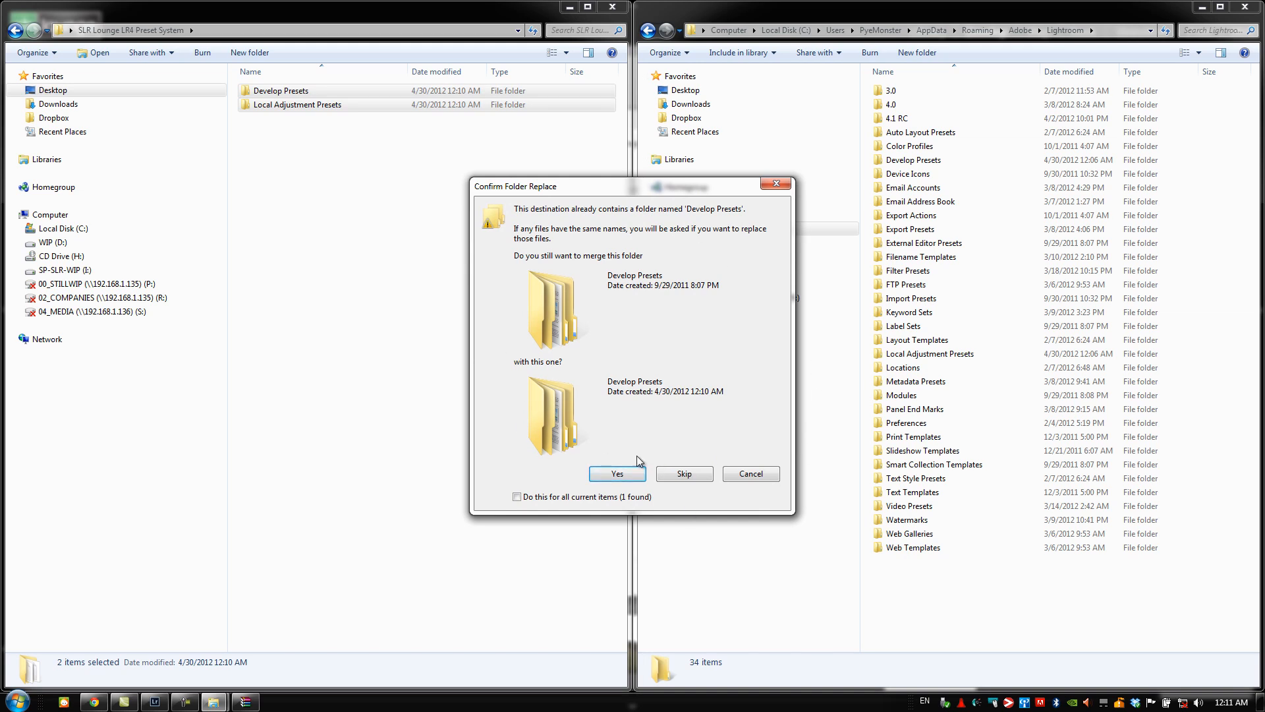
click(517, 497)
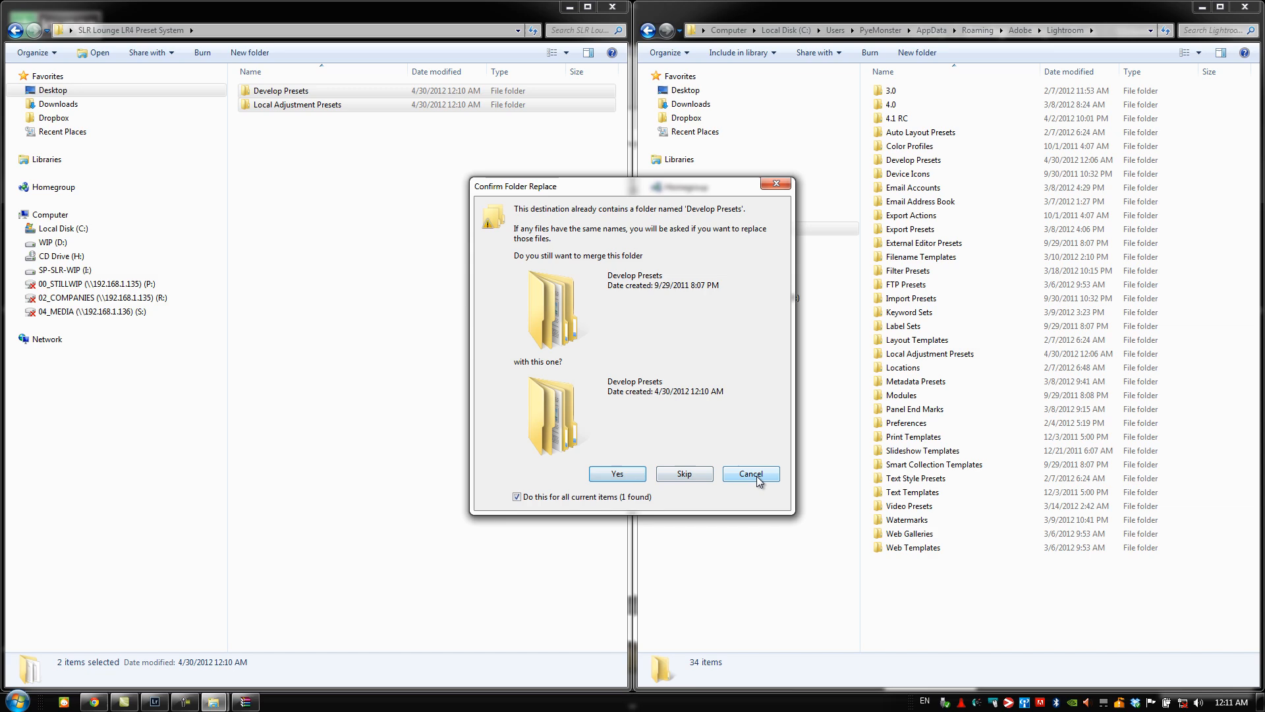
click(748, 473)
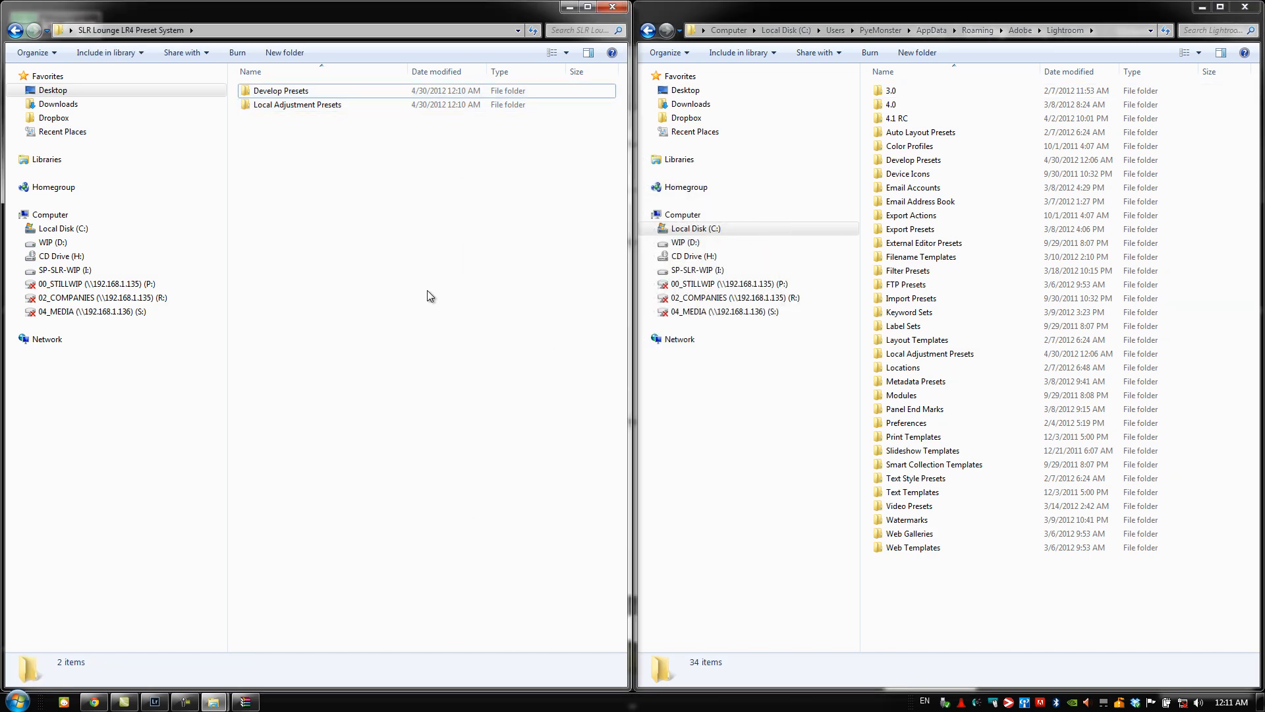
mouse_move(482, 329)
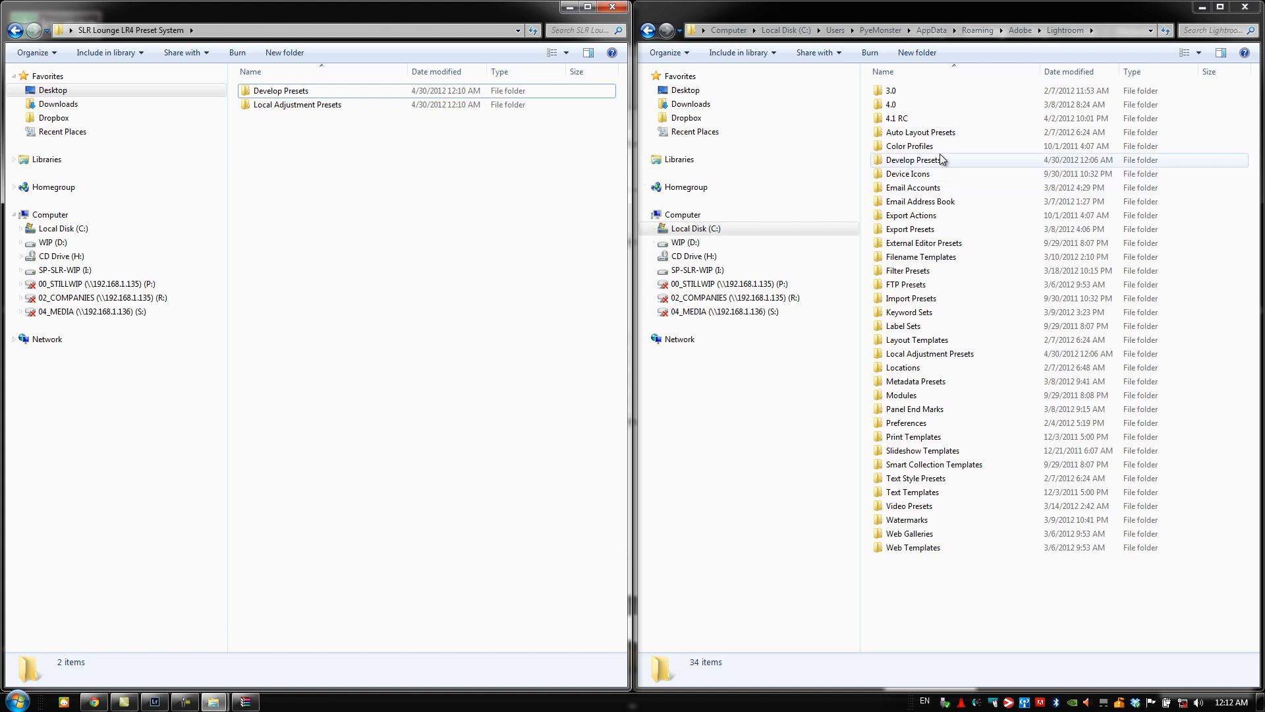
Step: Go into Lightroom's Develop Presets and its 00 MY MIXOLOGY folder
double_click(912, 160)
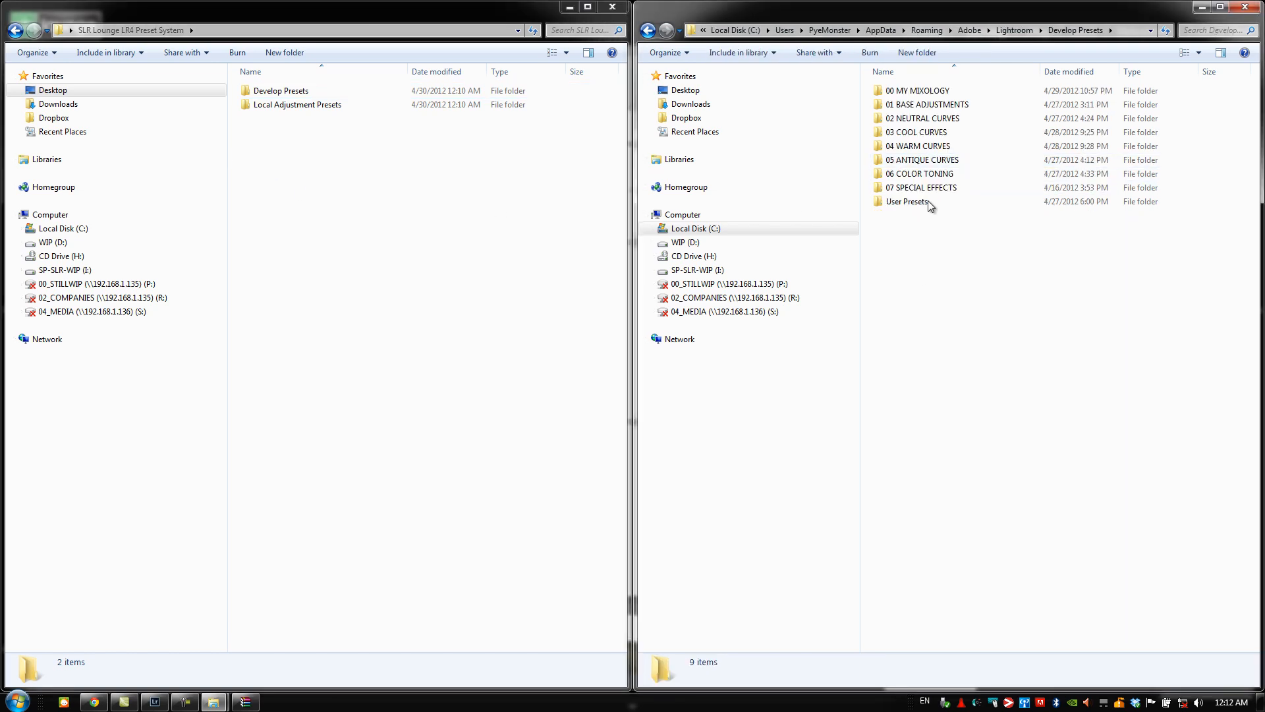
click(927, 104)
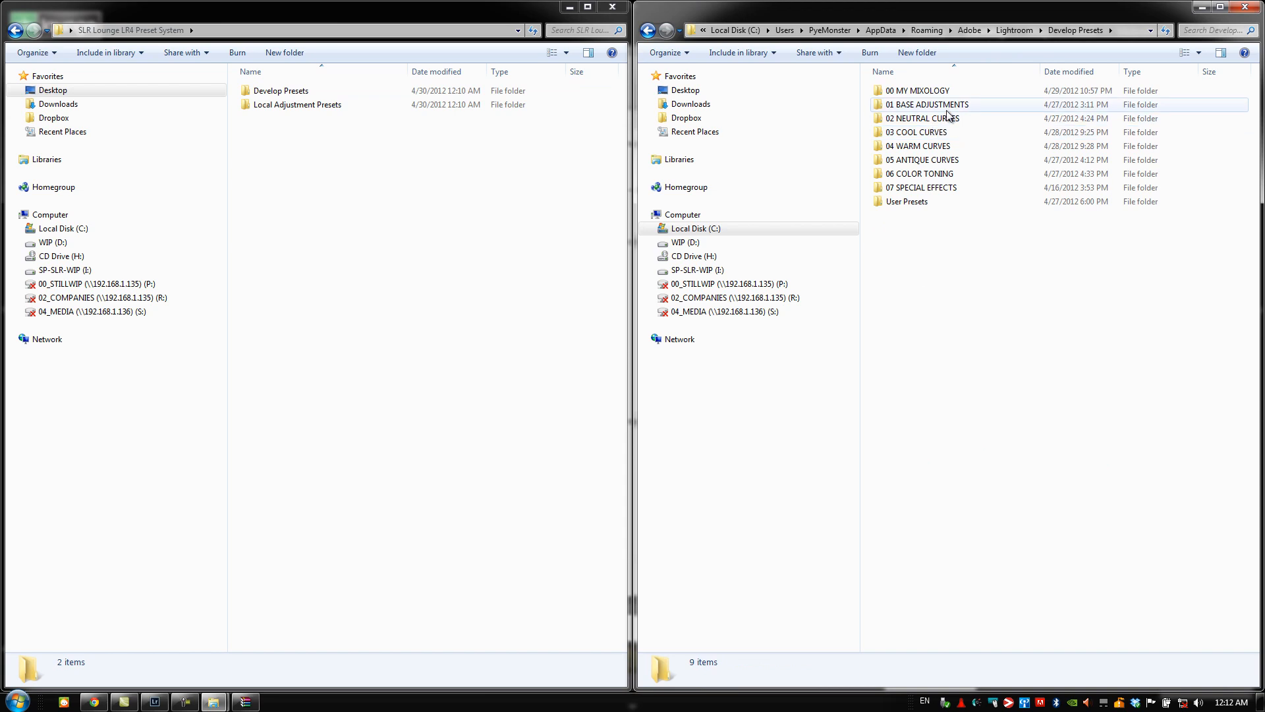
mouse_move(916, 117)
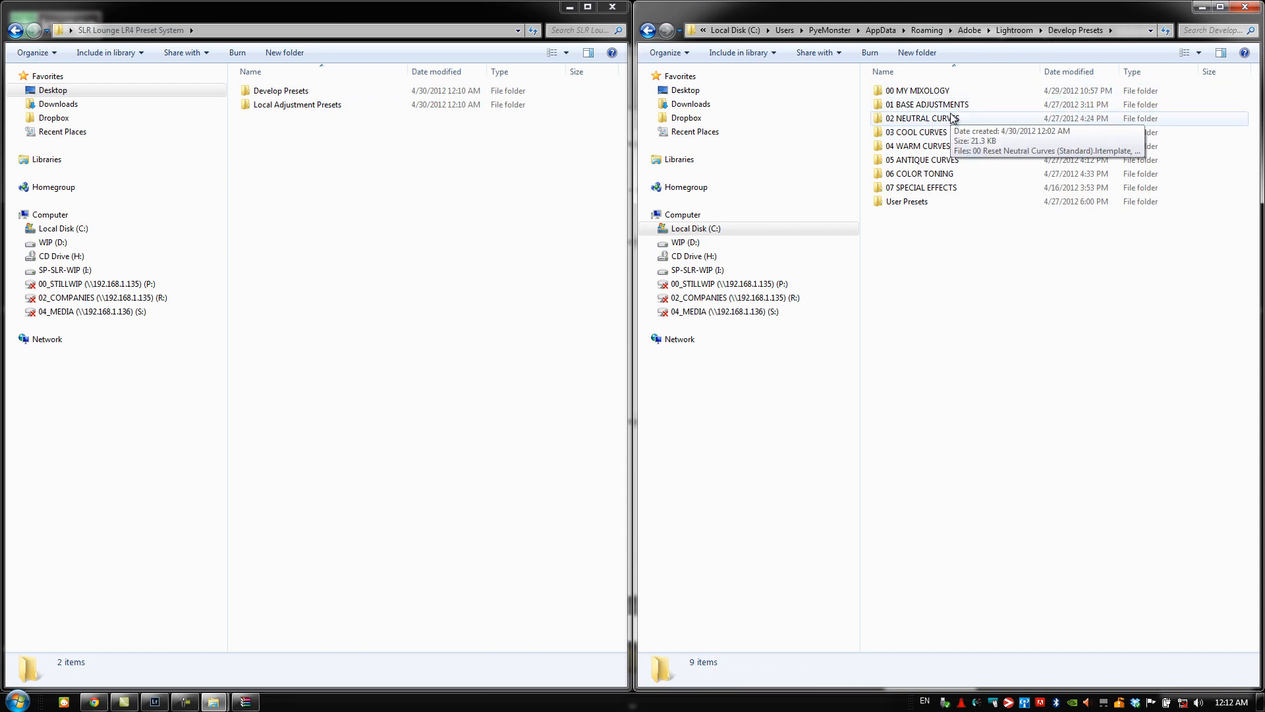
mouse_move(941, 226)
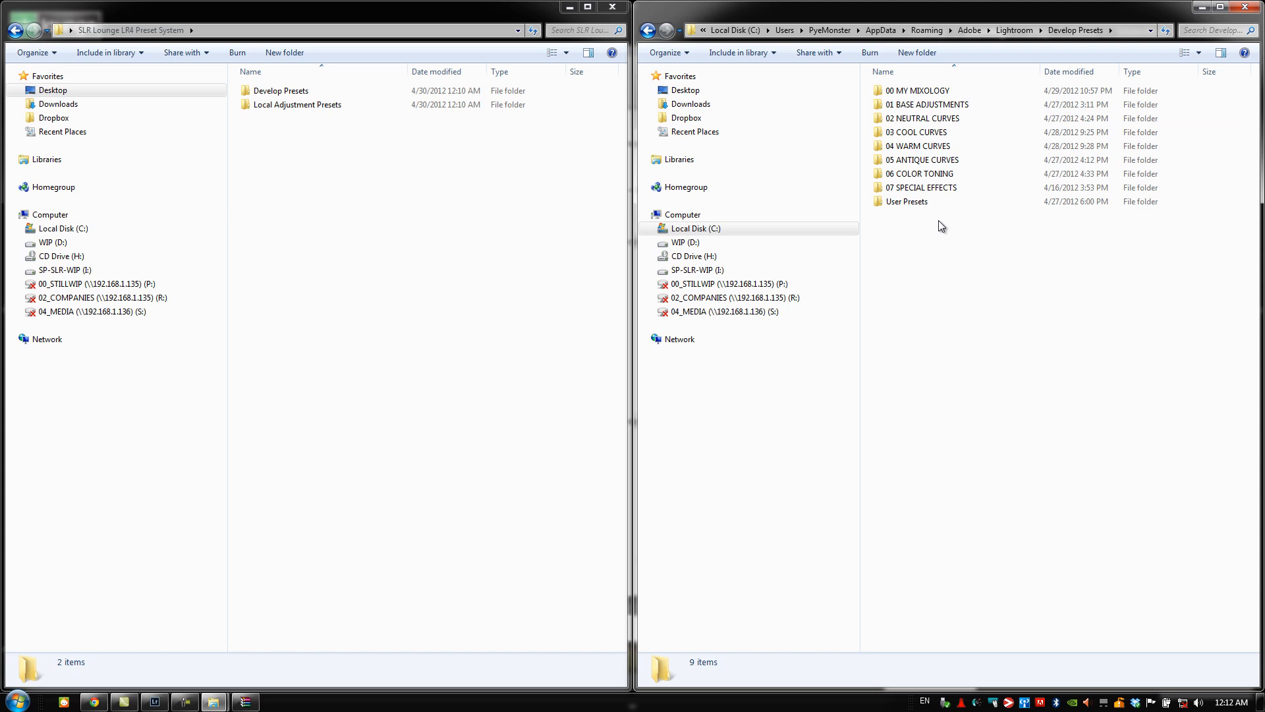
click(916, 131)
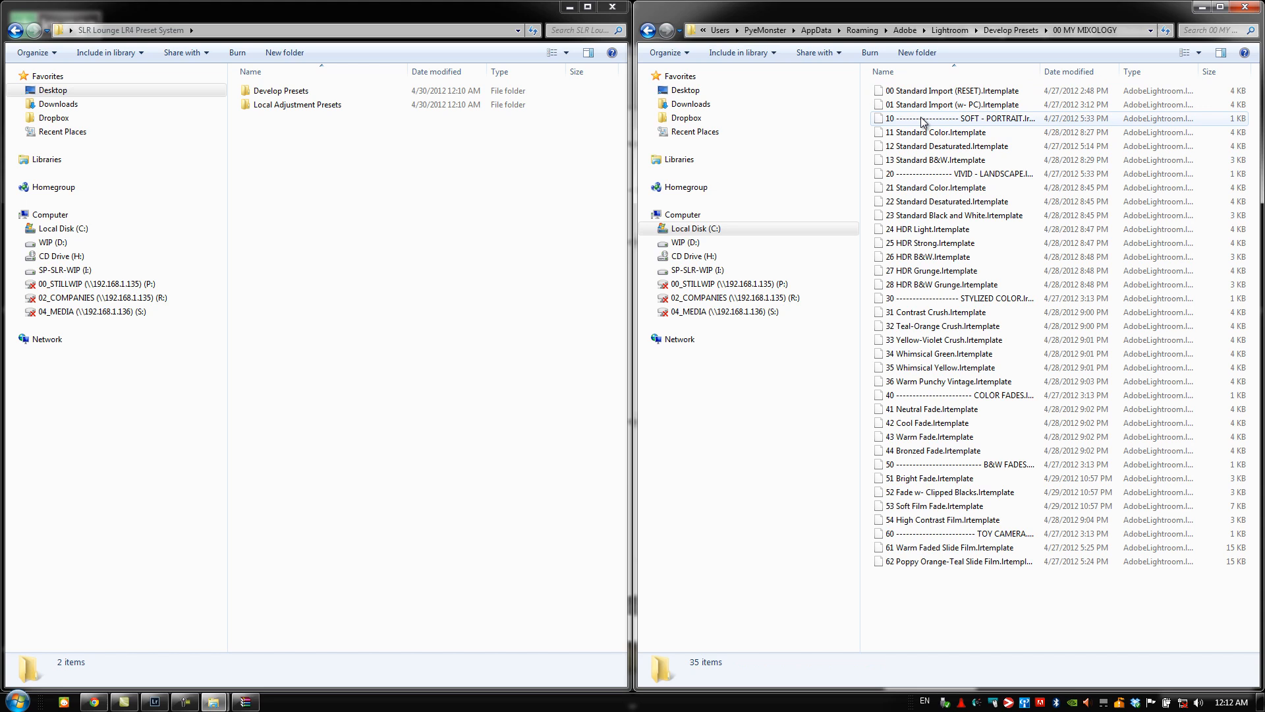
mouse_move(935, 105)
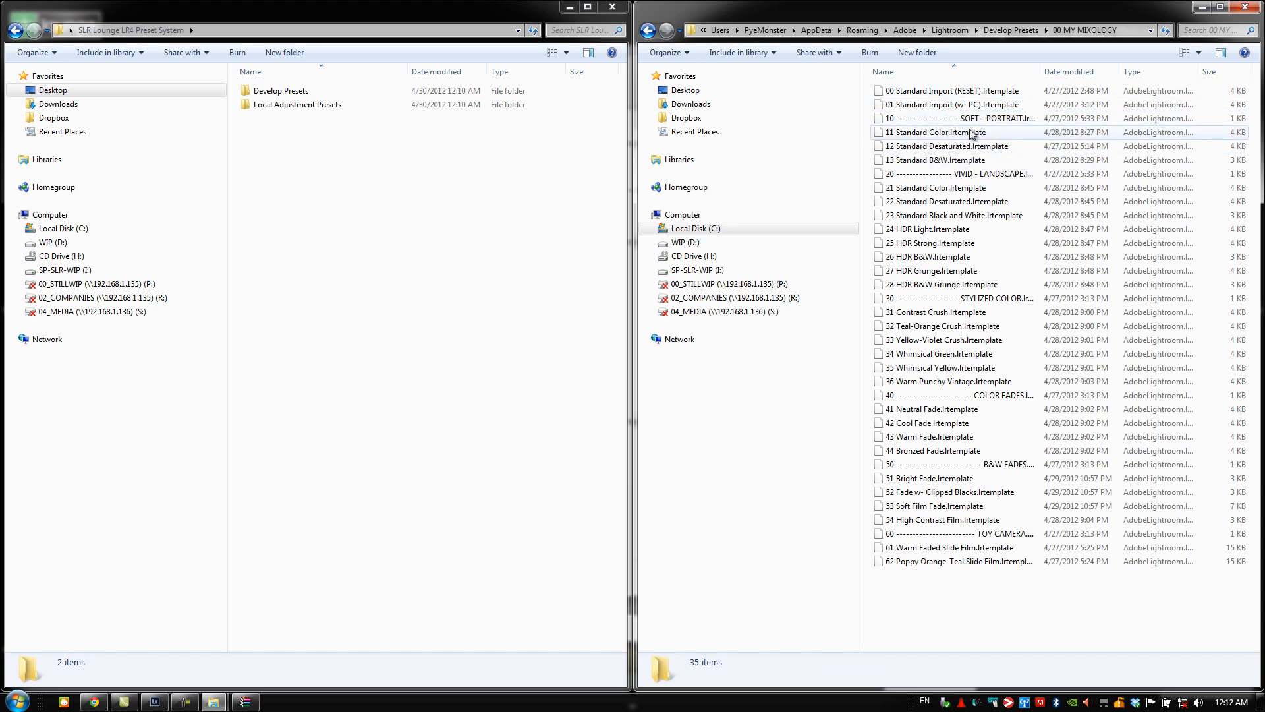
mouse_move(653, 30)
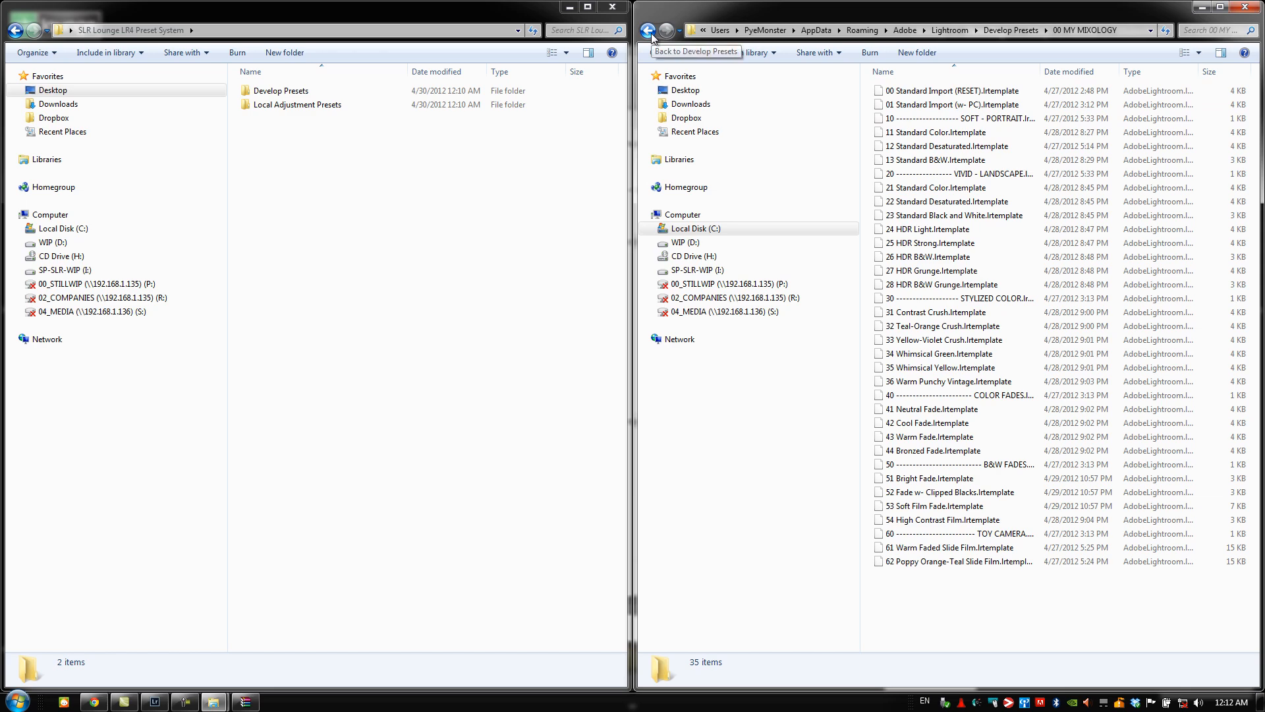
Step: Delete the eight old numbered preset folders from Develop Presets to the Recycle Bin
click(654, 30)
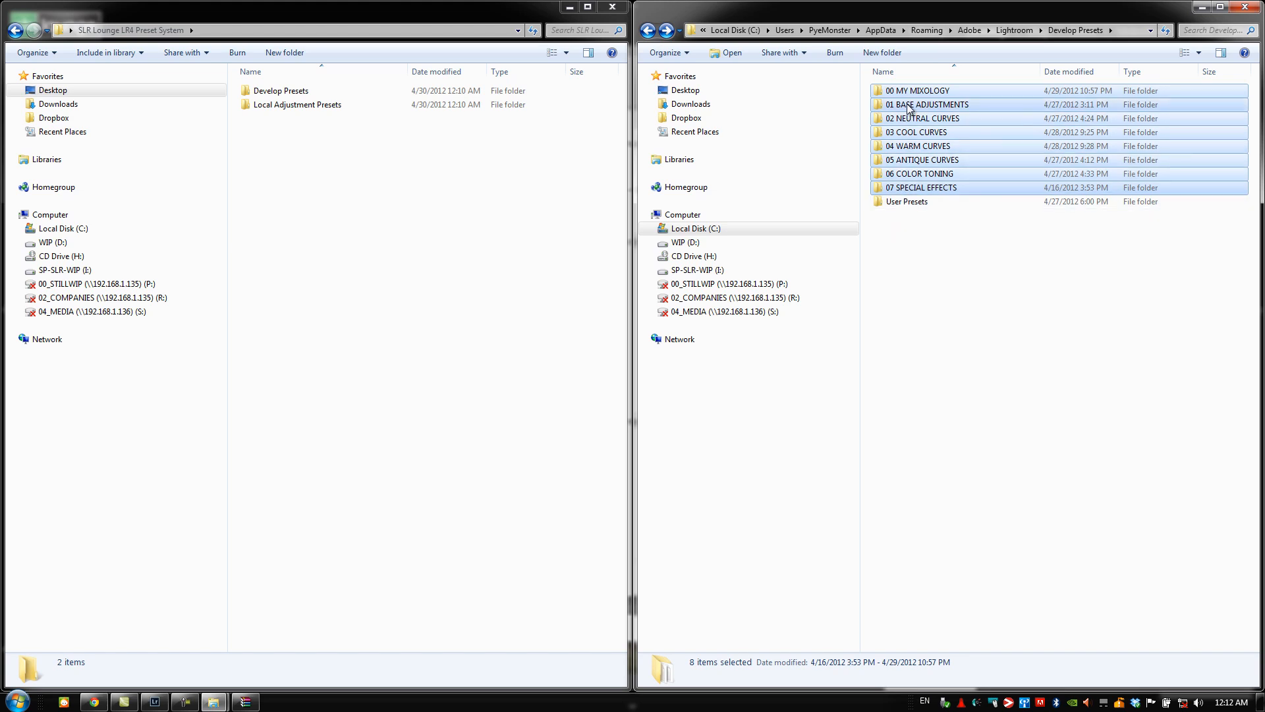
mouse_move(916, 91)
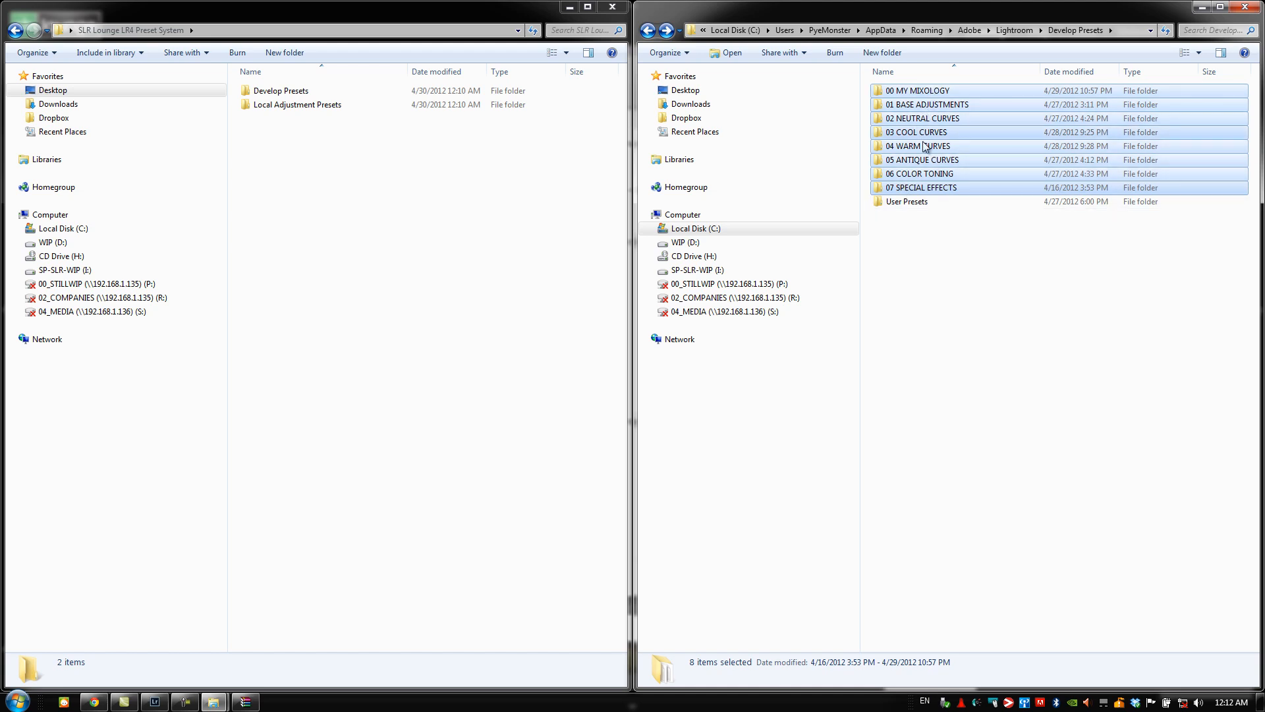
mouse_move(917, 206)
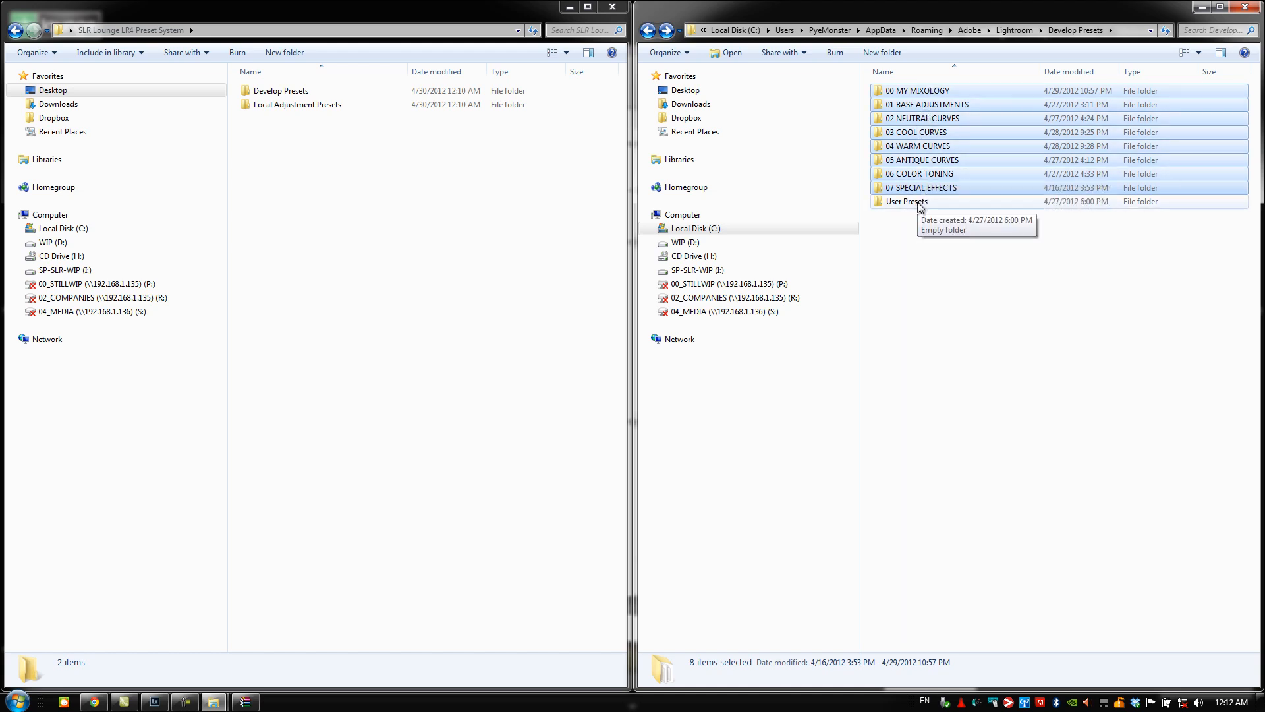
key(Delete)
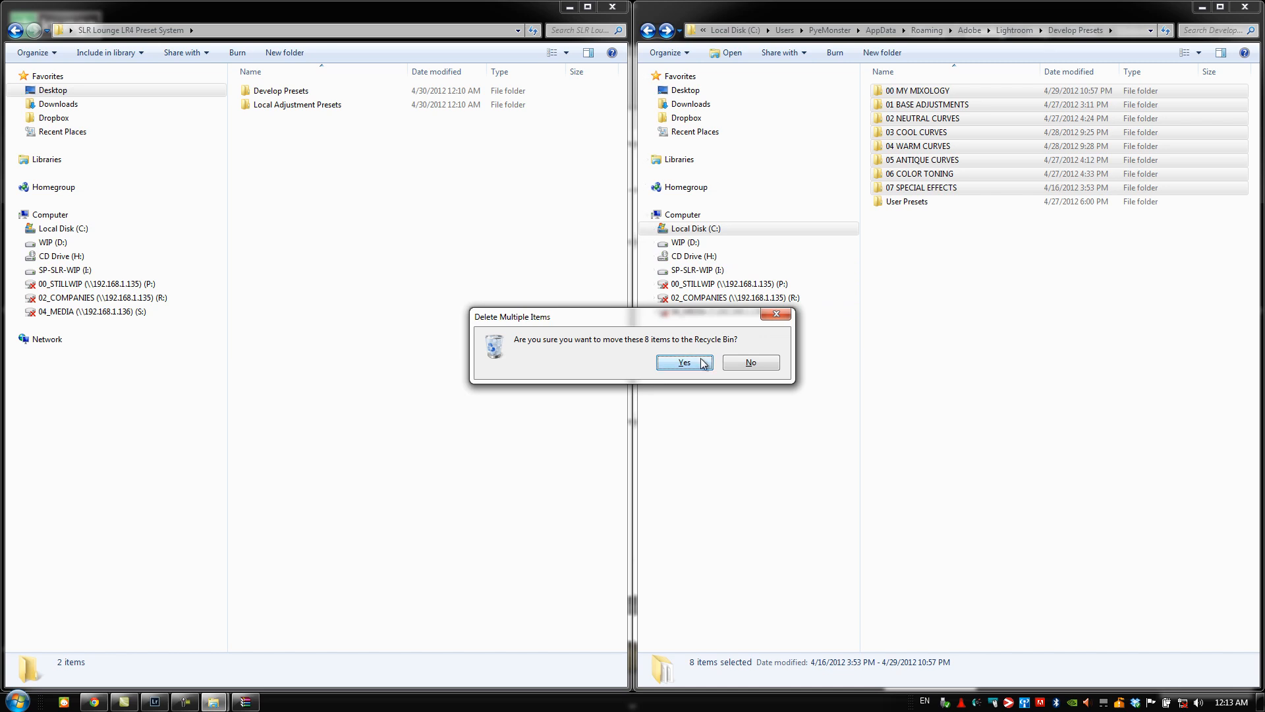
click(682, 361)
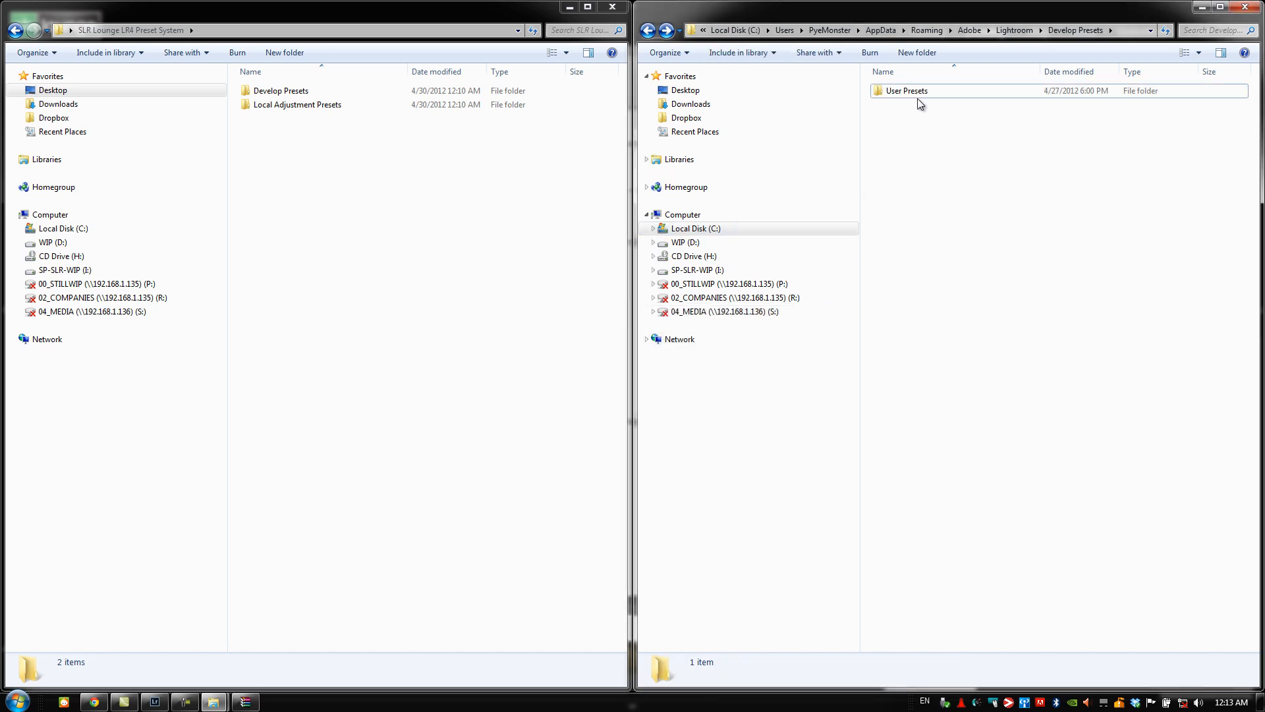
click(905, 91)
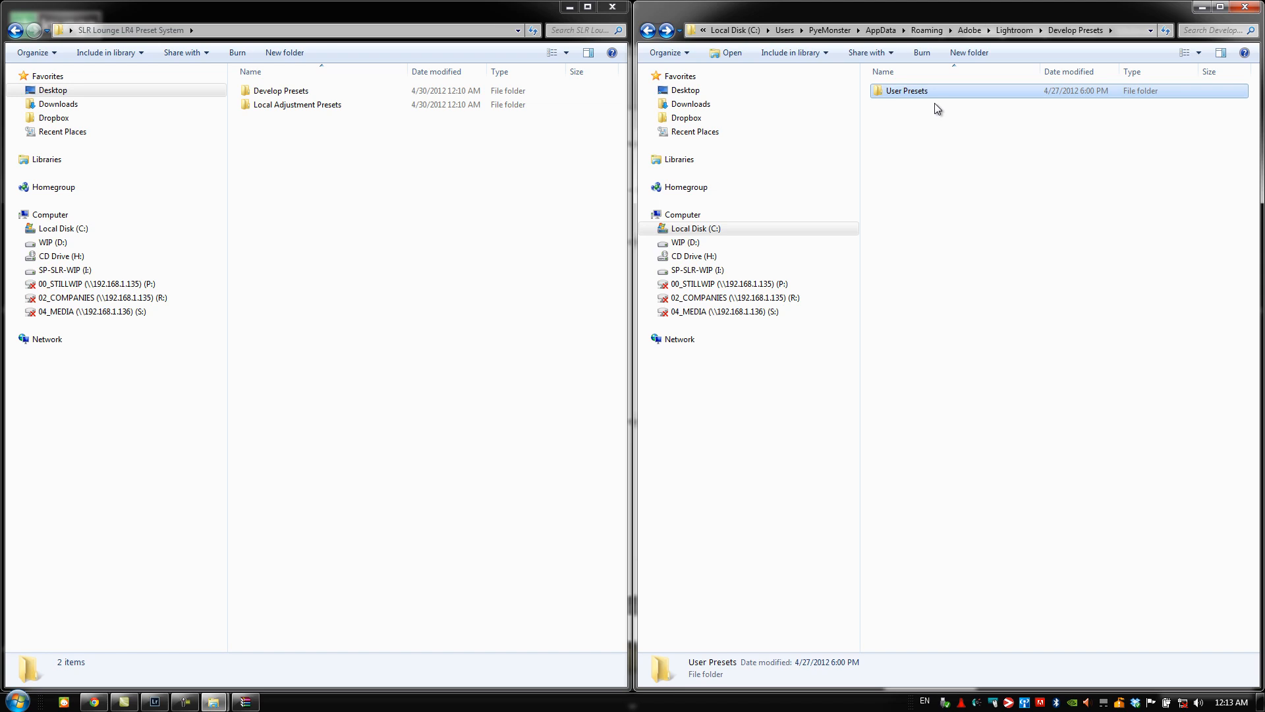
mouse_move(887, 115)
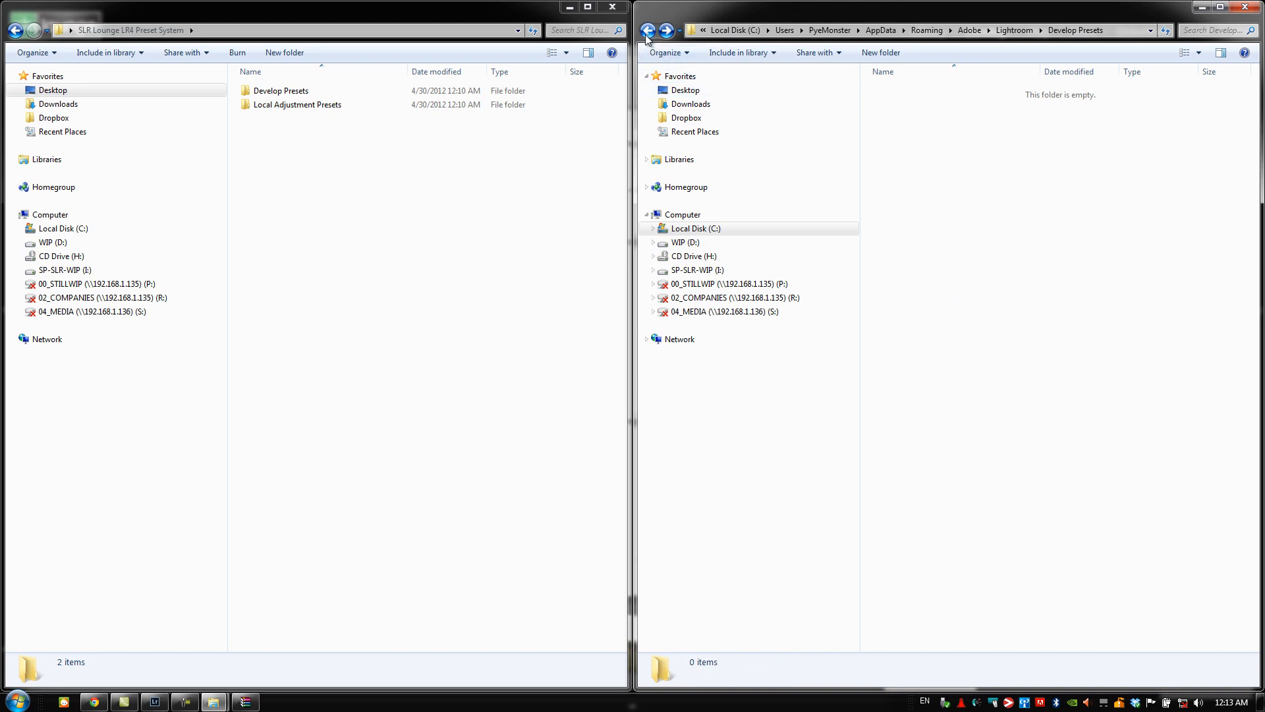
mouse_move(649, 30)
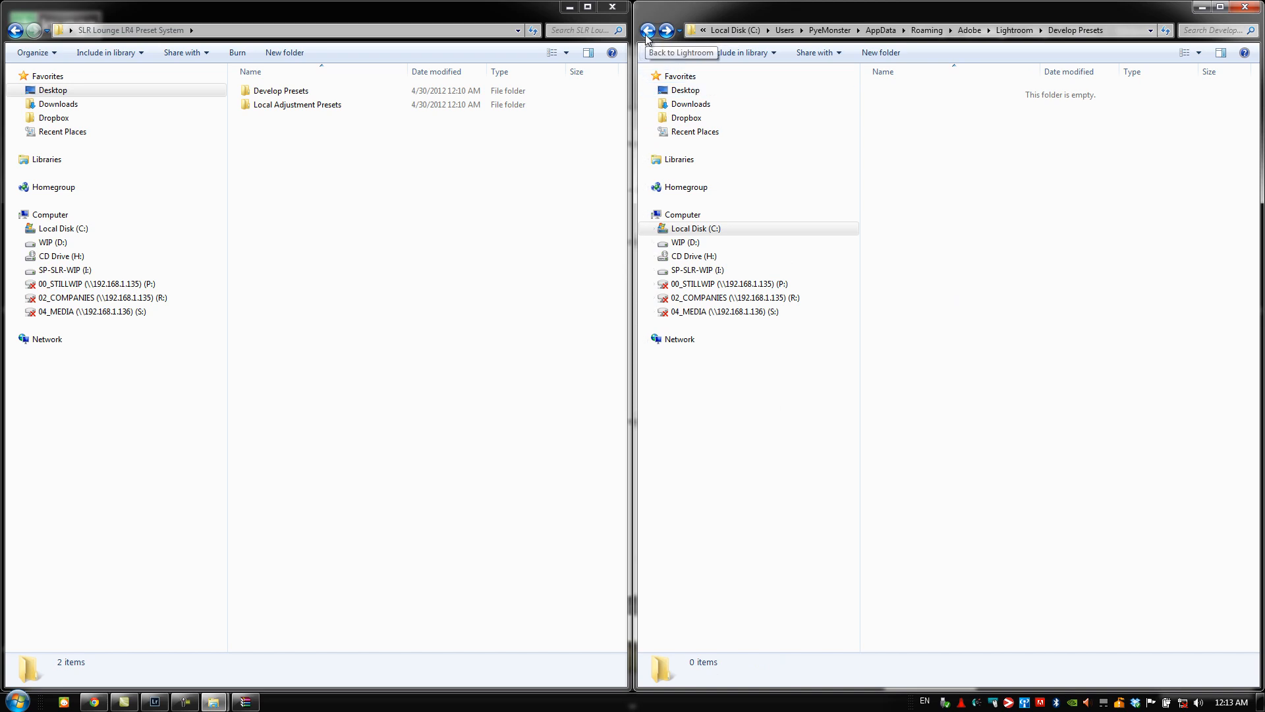
Step: Delete all 31 preset files inside Local Adjustment Presets to the Recycle Bin
click(651, 31)
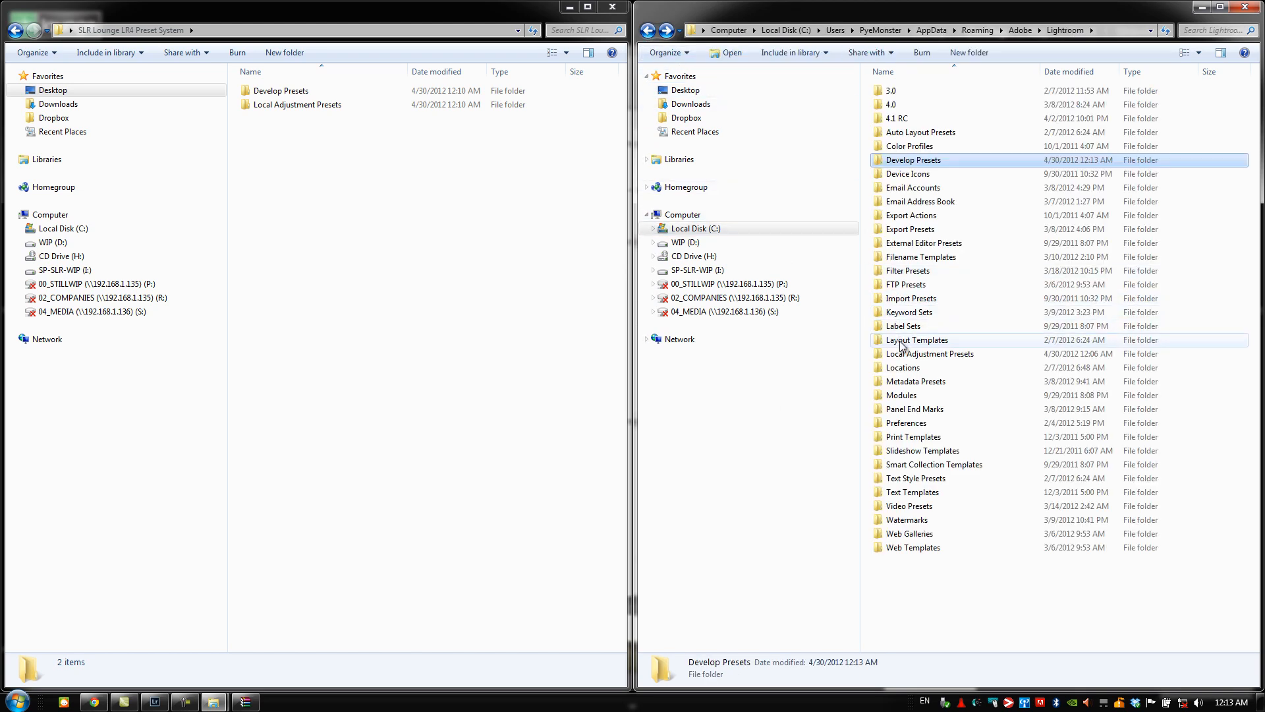
double_click(929, 353)
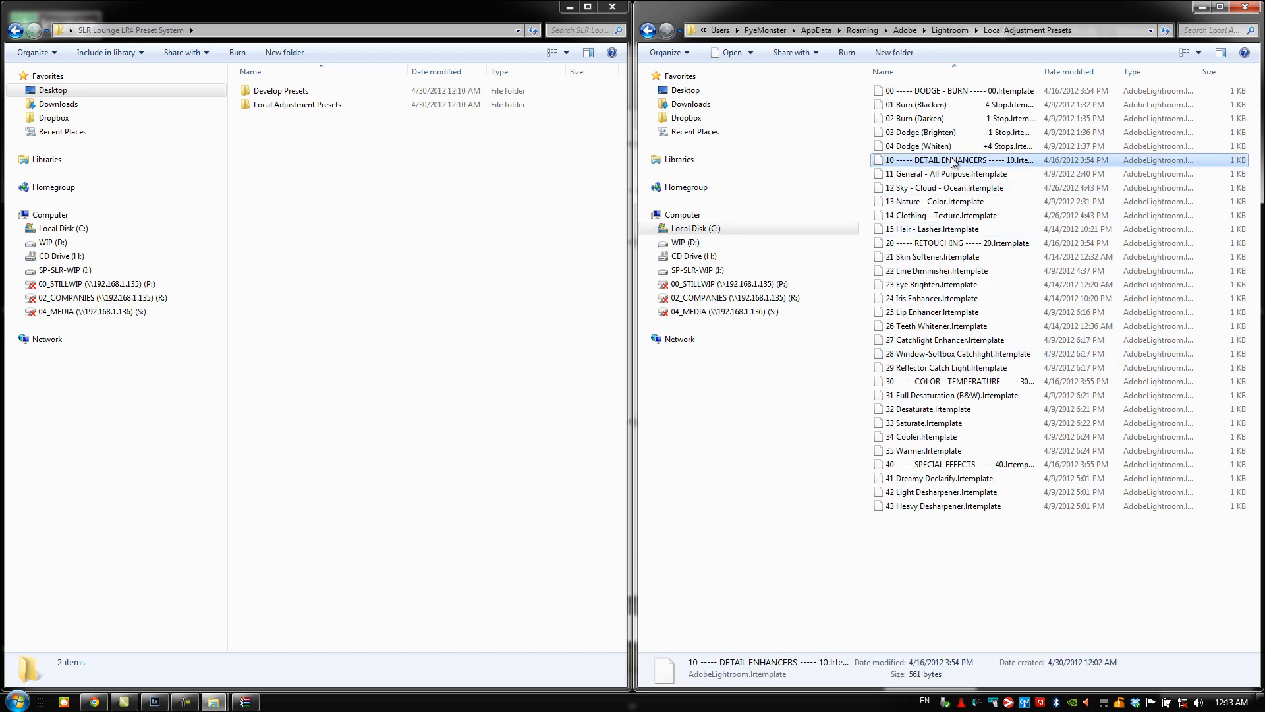
key(ctrl+a)
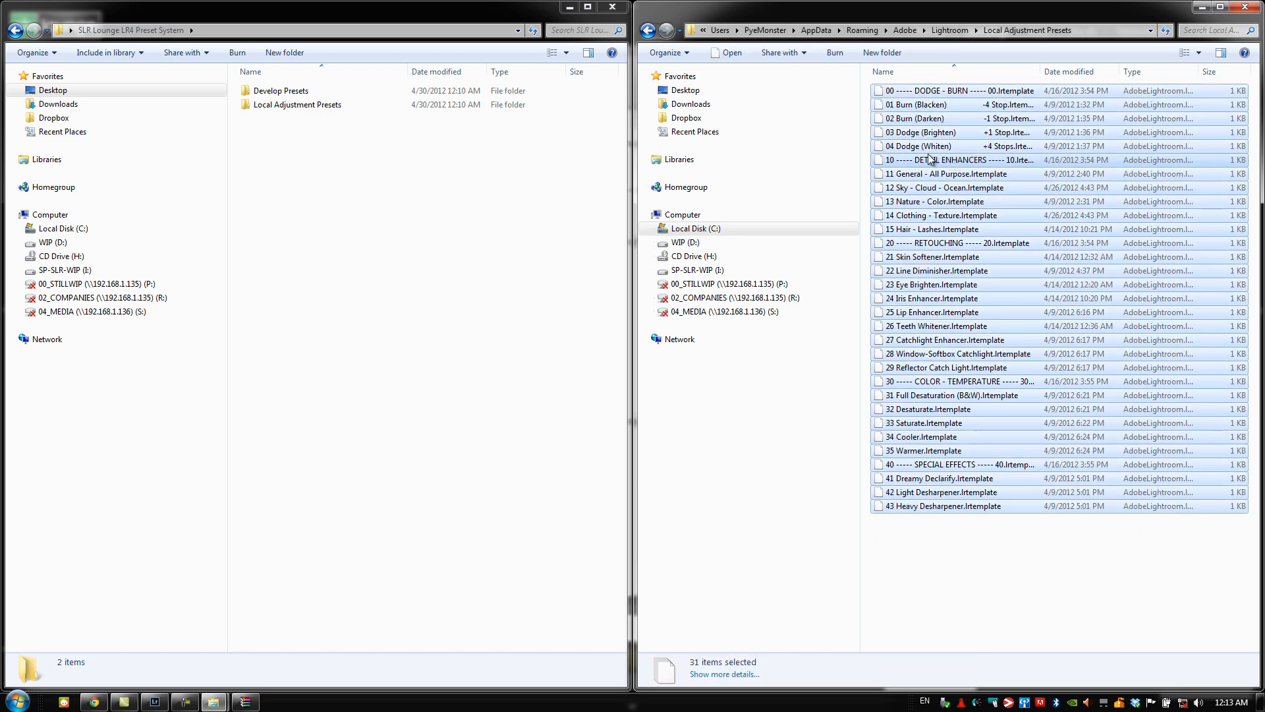
key(Delete)
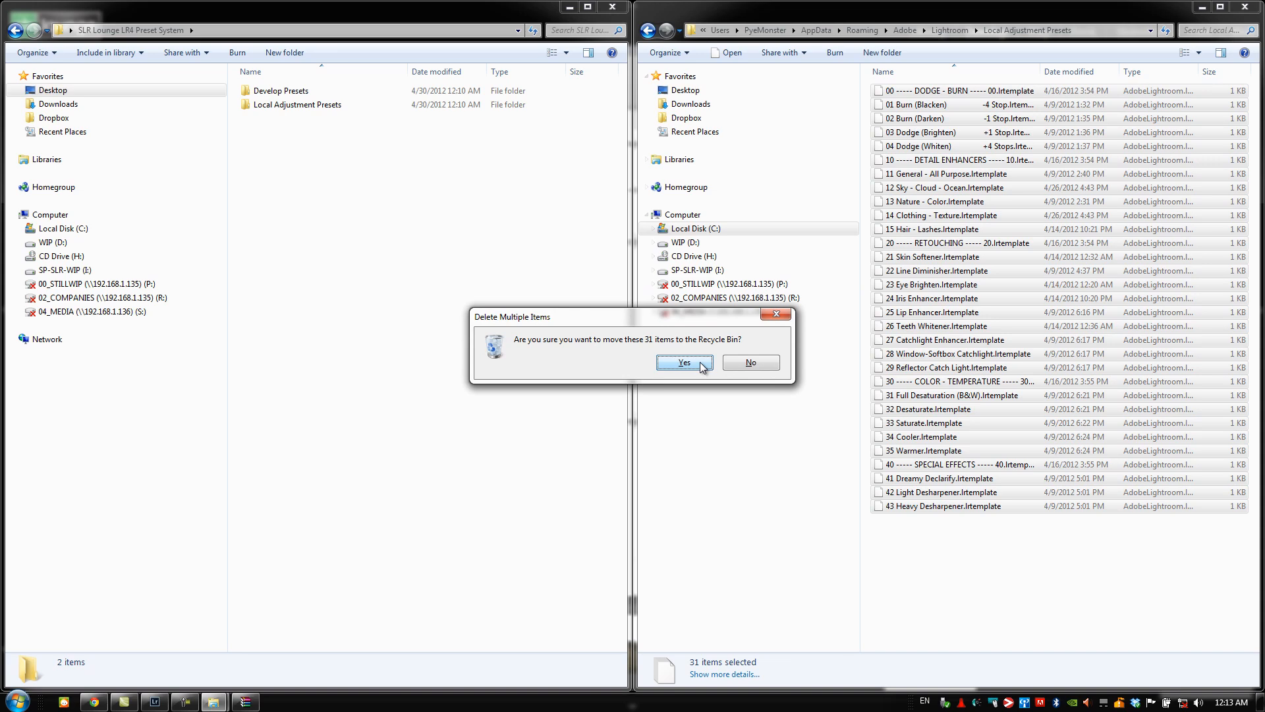
click(684, 361)
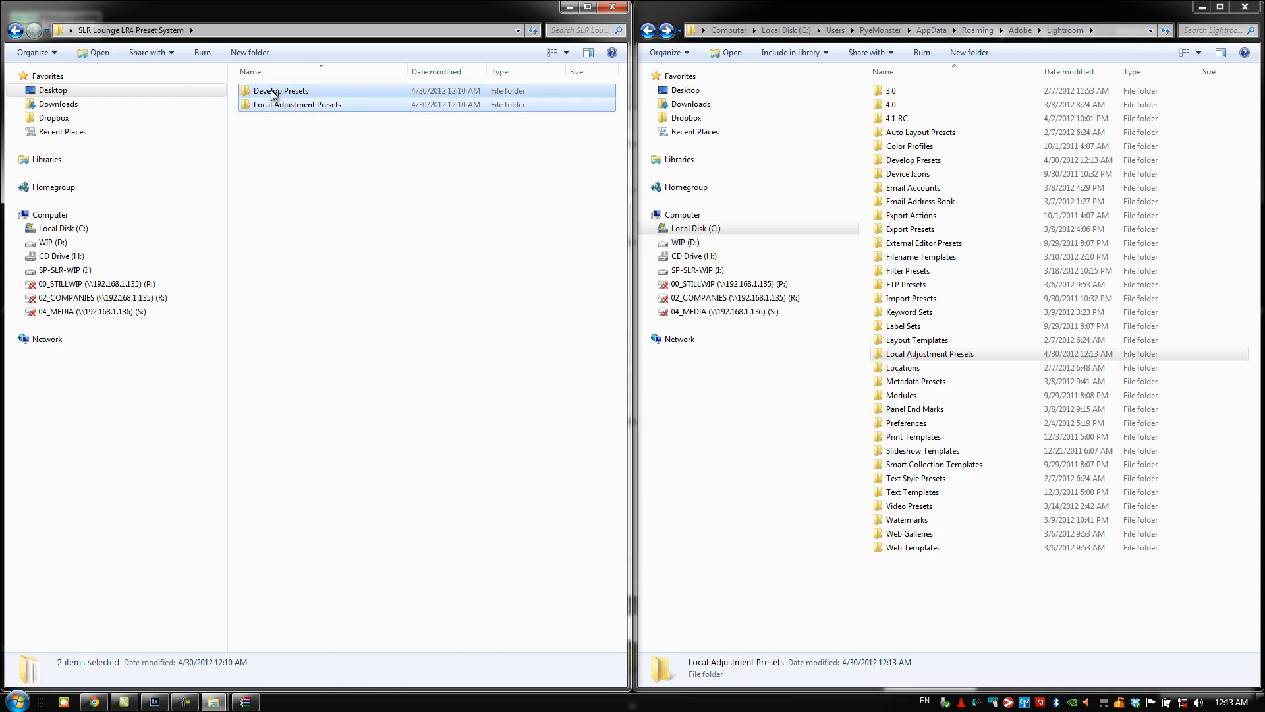
Step: Move the new Develop and Local Adjustment Presets folders into Lightroom, merging all conflicts
drag(278, 96, 936, 540)
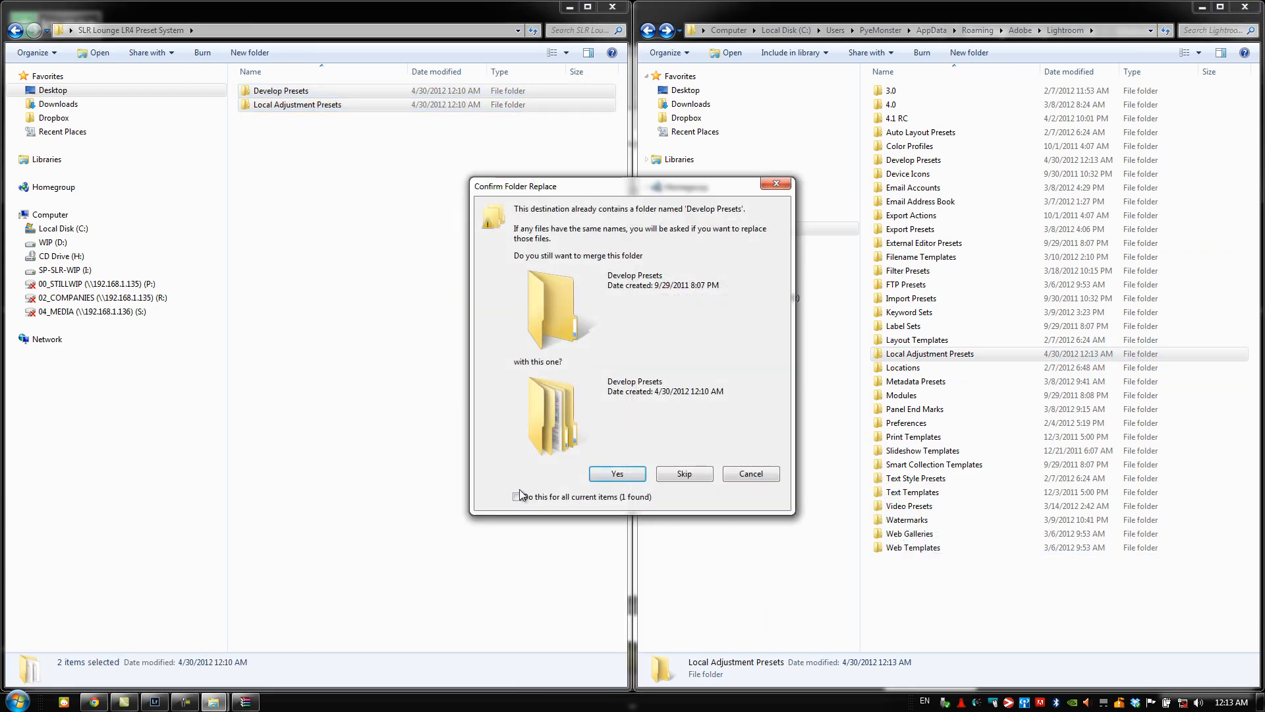
click(517, 496)
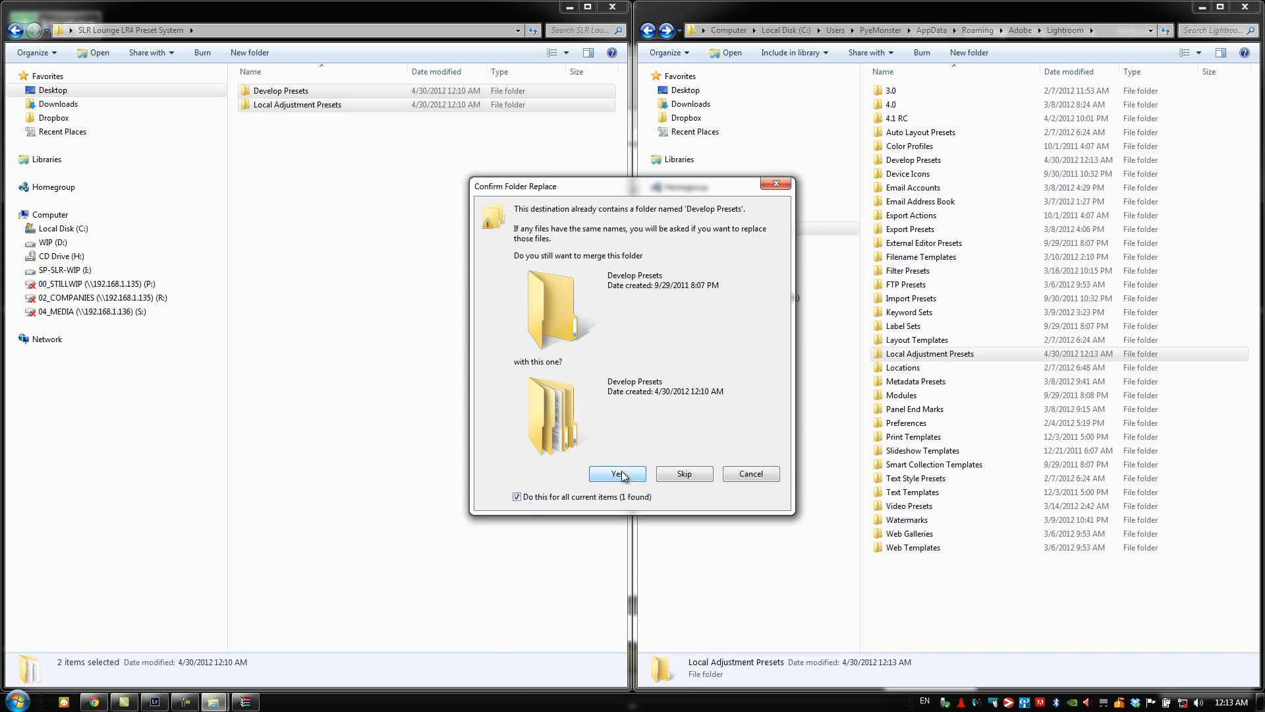
click(617, 473)
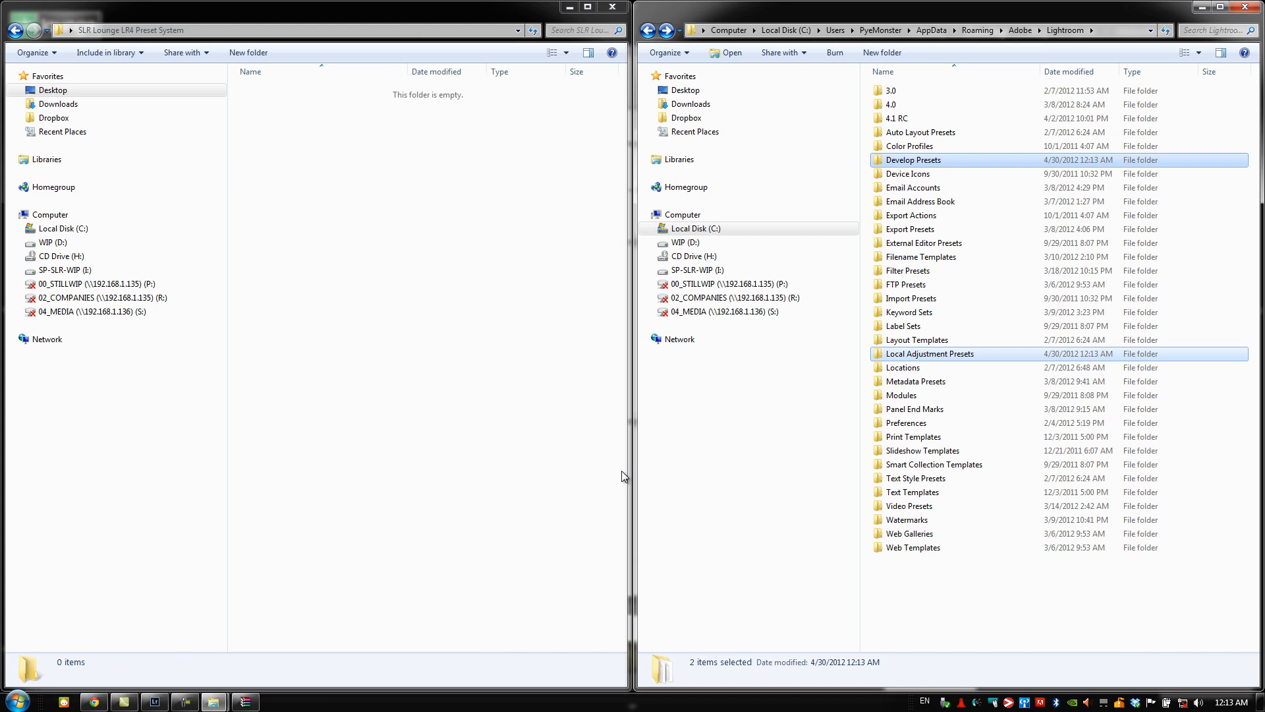
double_click(911, 160)
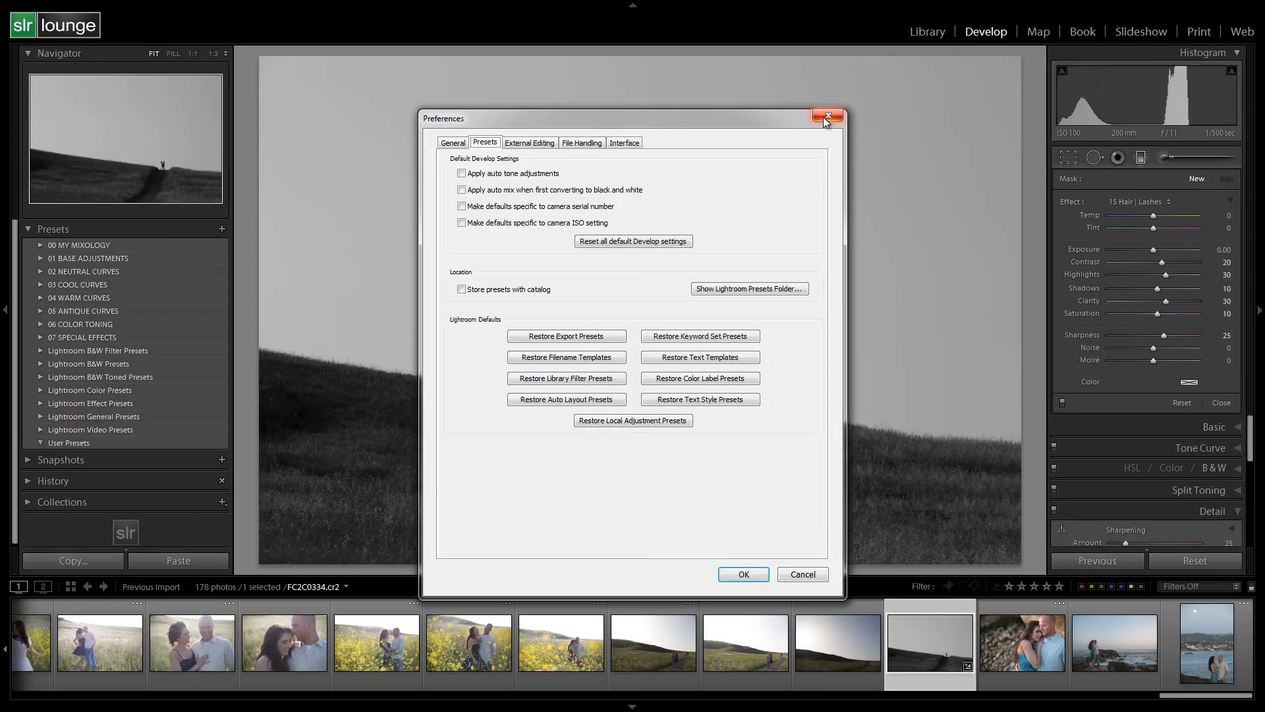
Step: Close Preferences and return to the Develop module's Presets panel
click(827, 116)
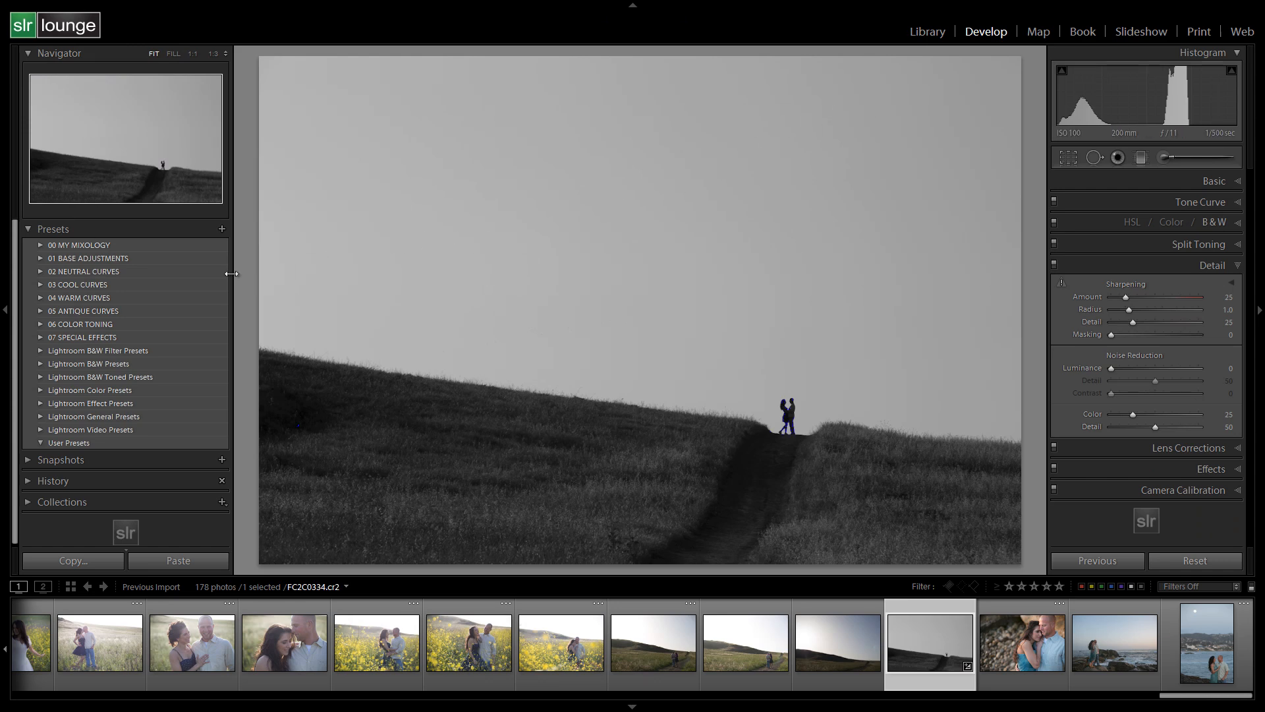
mouse_move(51, 288)
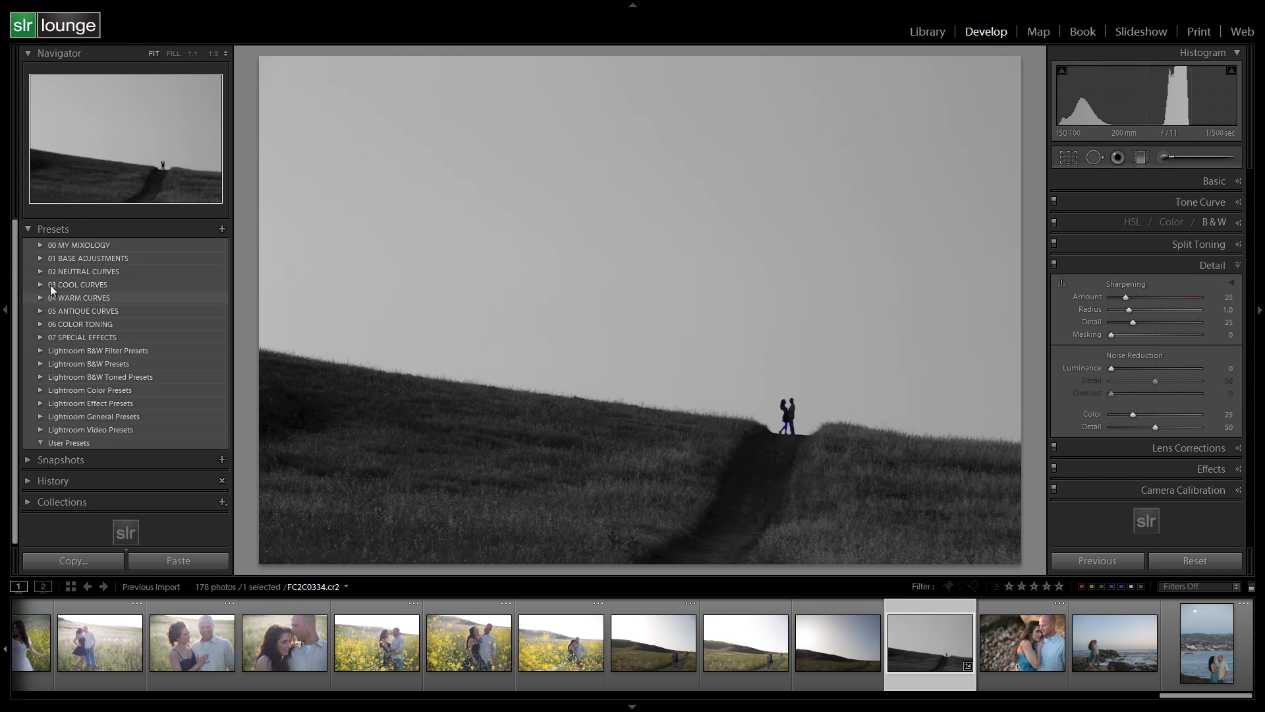